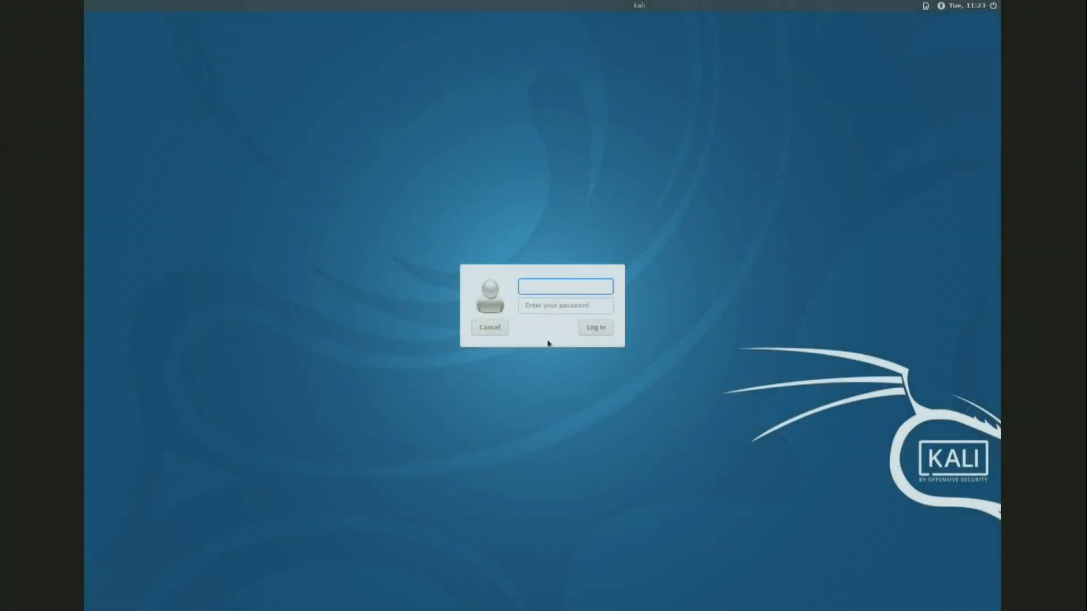
# Log in to Kali as user nicod to reach the desktop.
pyautogui.write('nicod')
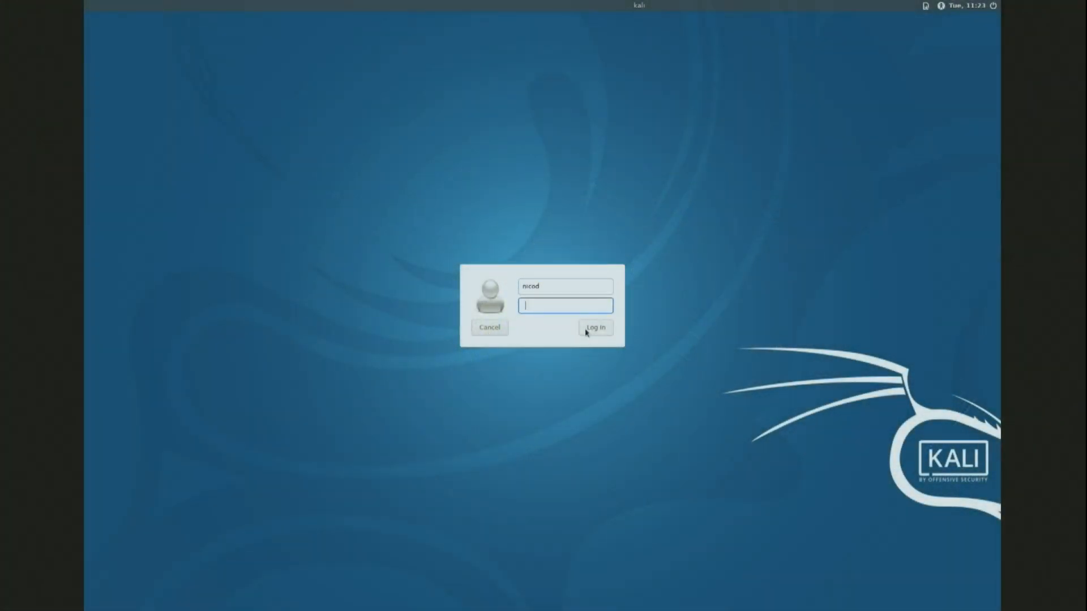
pyautogui.click(593, 327)
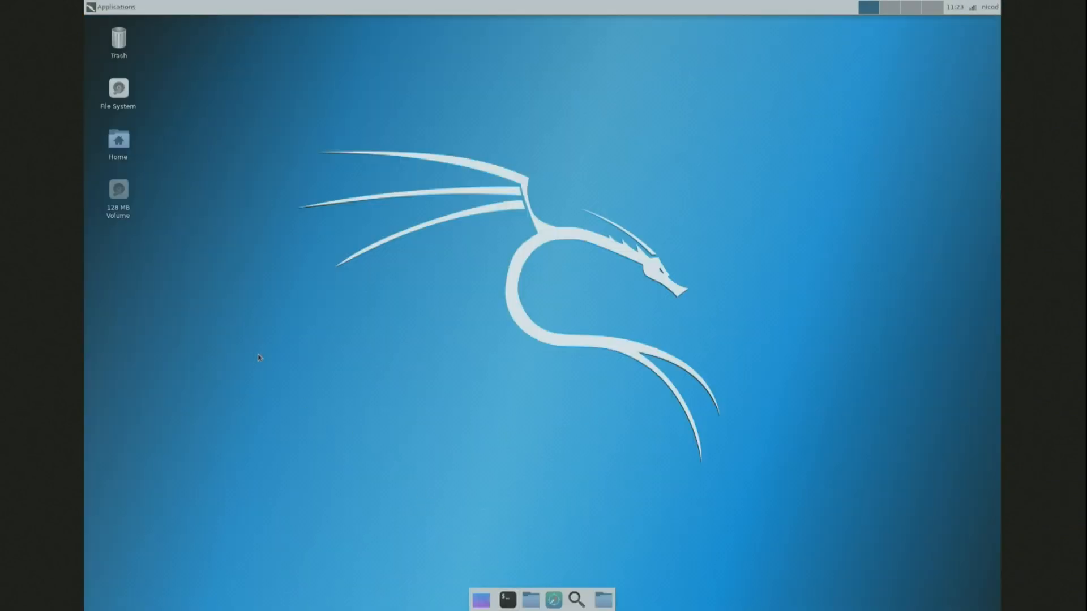
pyautogui.moveTo(343, 169)
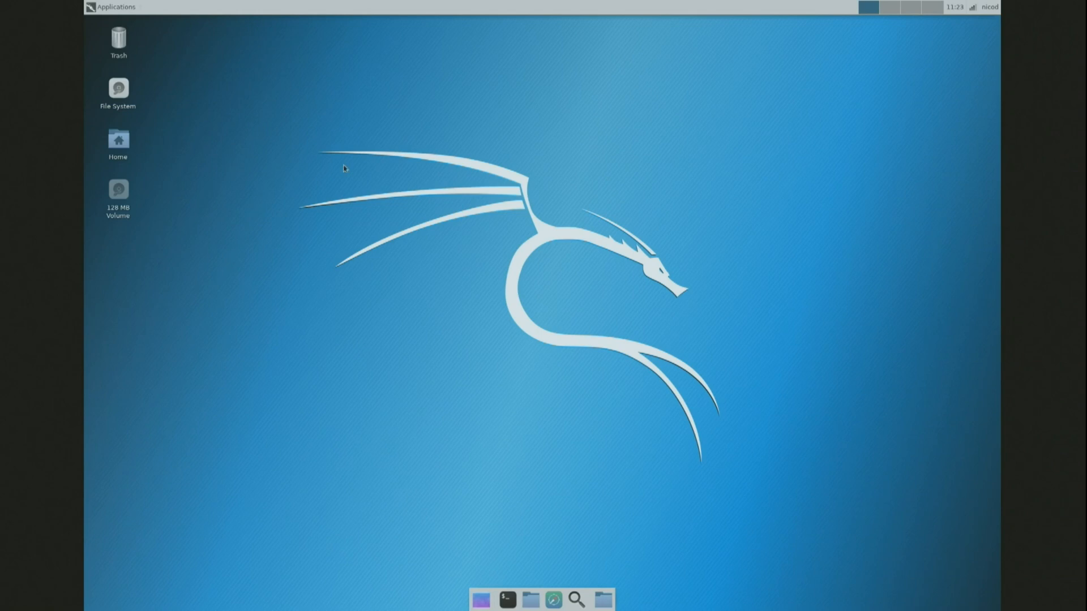
pyautogui.doubleClick(118, 88)
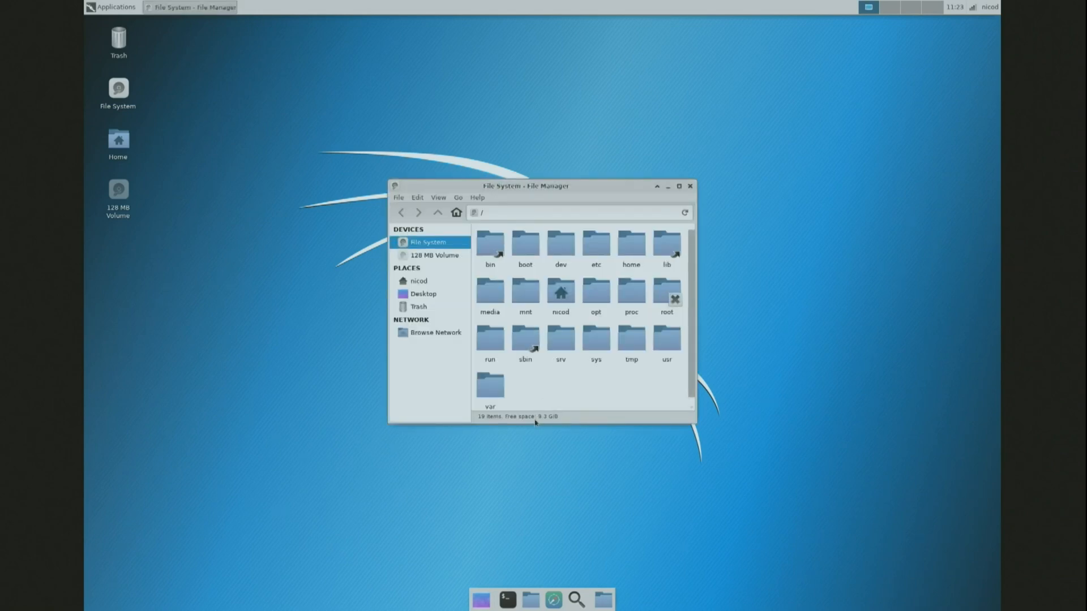
pyautogui.moveTo(649, 196)
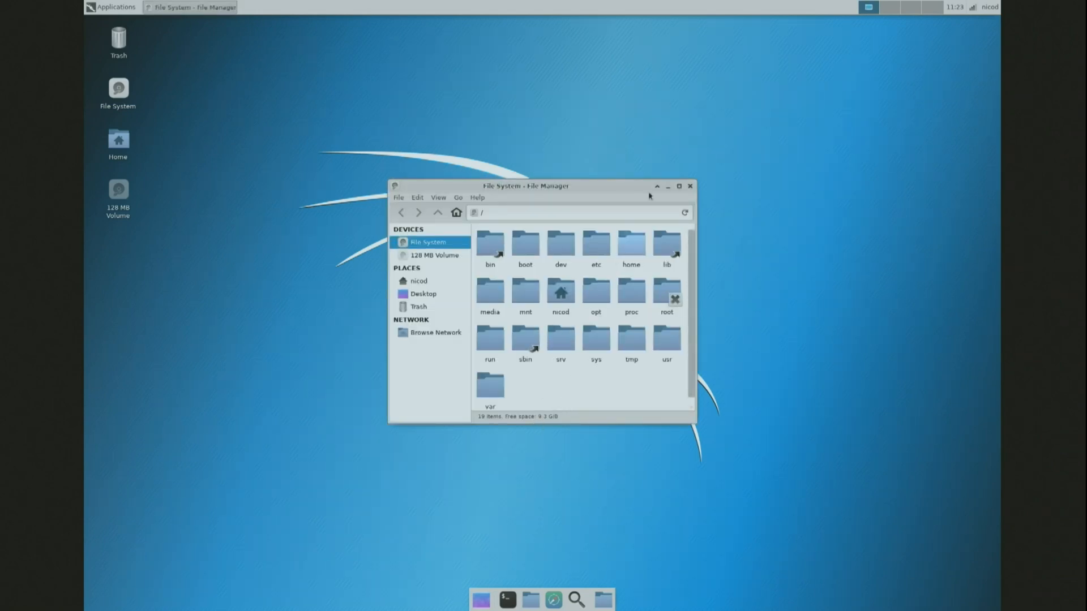
pyautogui.click(689, 185)
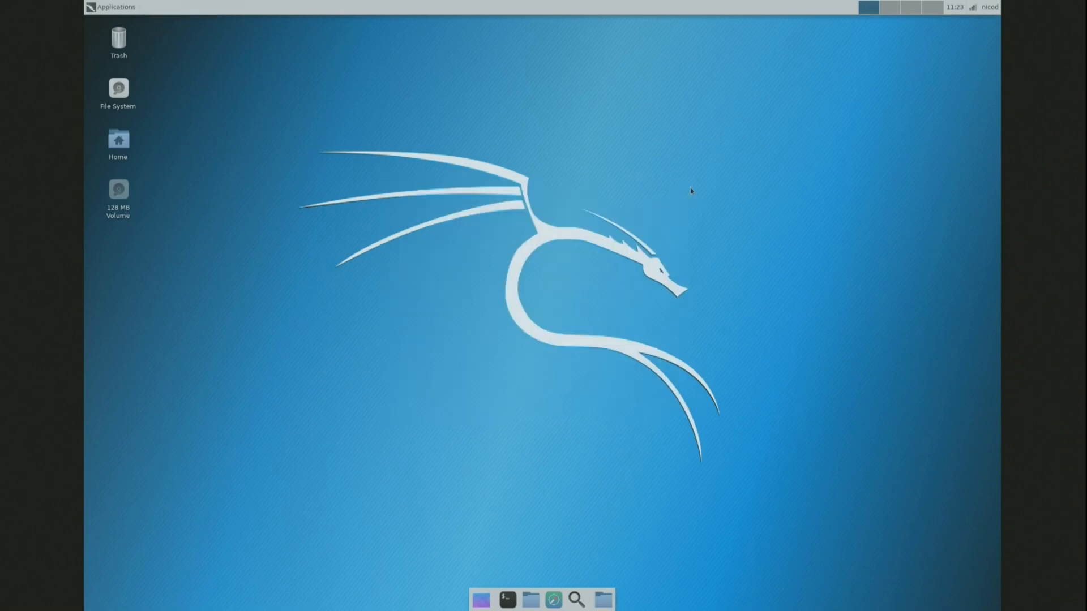
pyautogui.moveTo(555, 457)
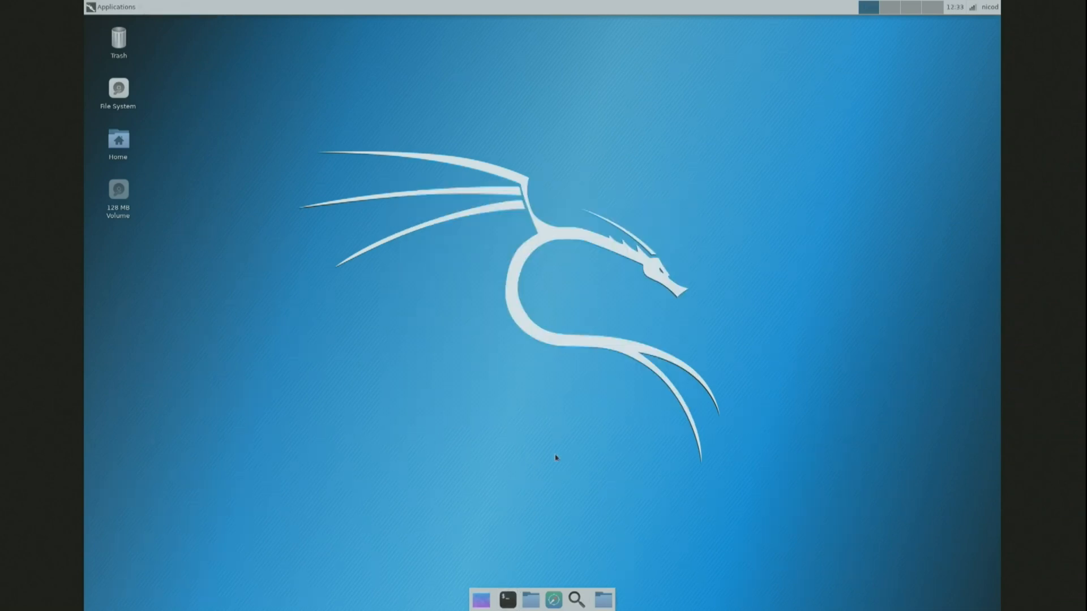
# Install GParted with sudo apt install gparted, then launch it with sudo gparted.
pyautogui.write('sudo')
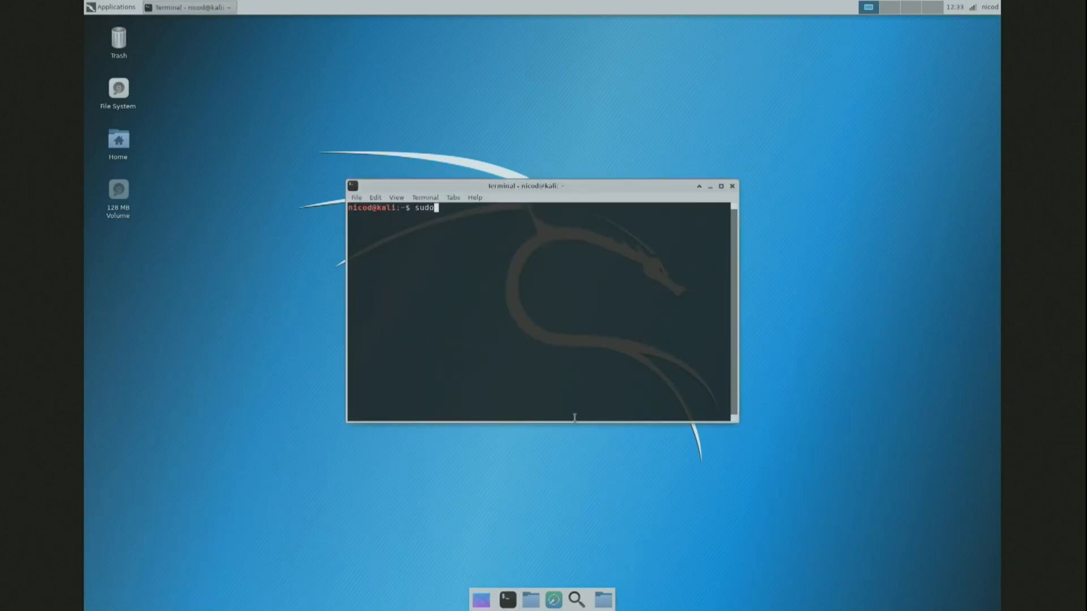
pyautogui.write('apt install g')
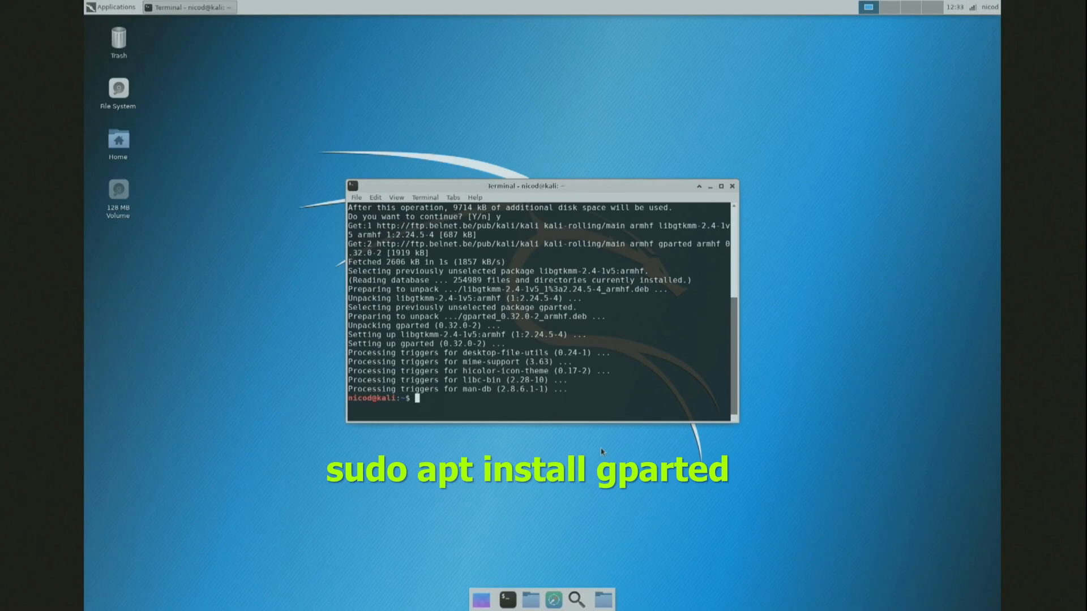
pyautogui.write('sudo')
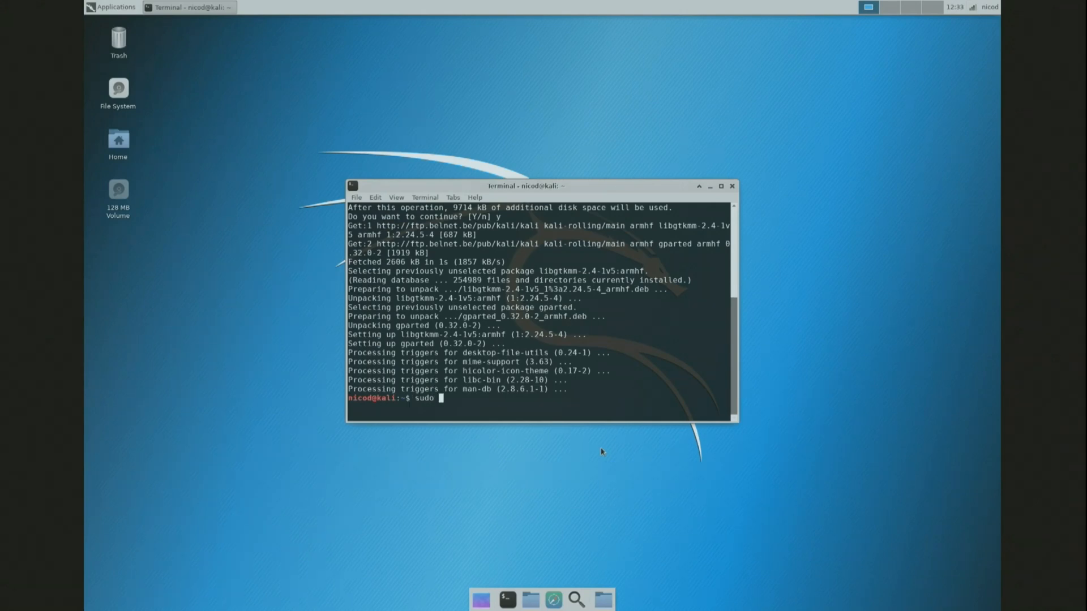
pyautogui.write('gparted')
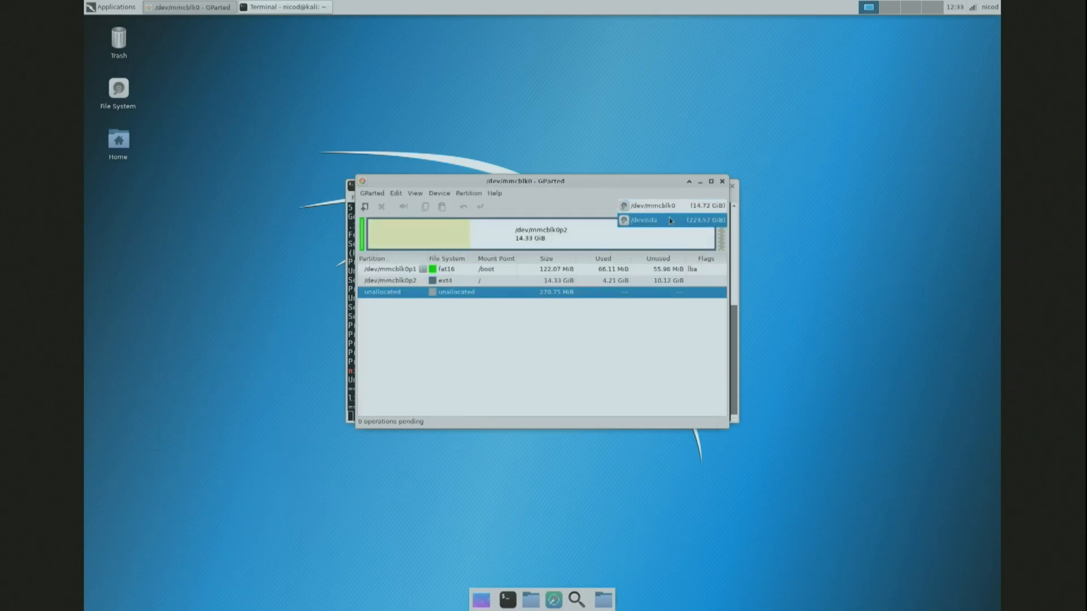
# Queue a resize of /dev/sda2 on the 223.57 GiB /dev/sda disk to maximum size.
pyautogui.click(645, 220)
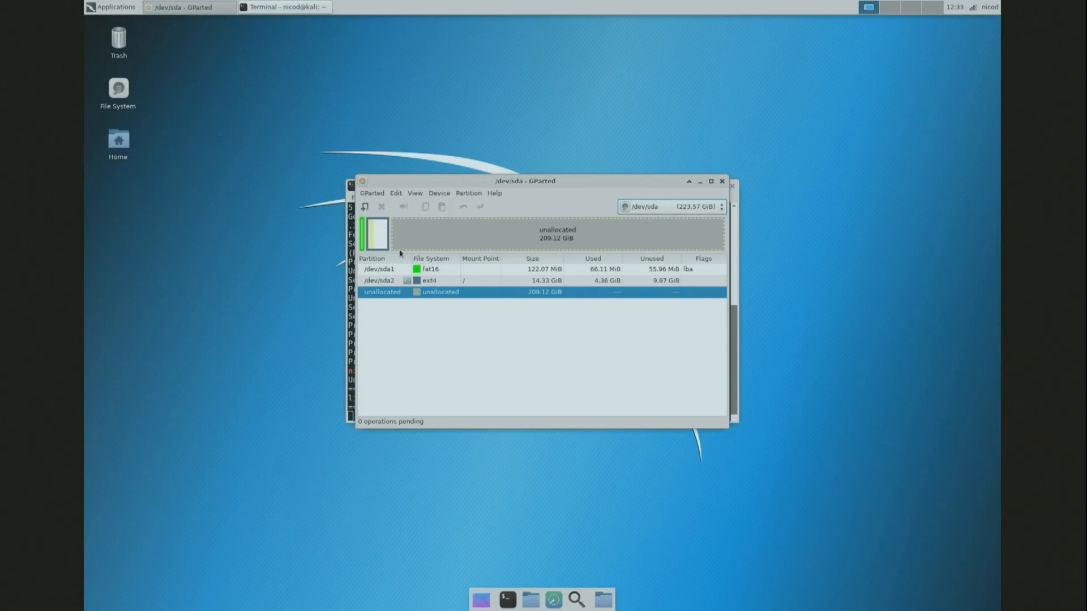
pyautogui.rightClick(377, 280)
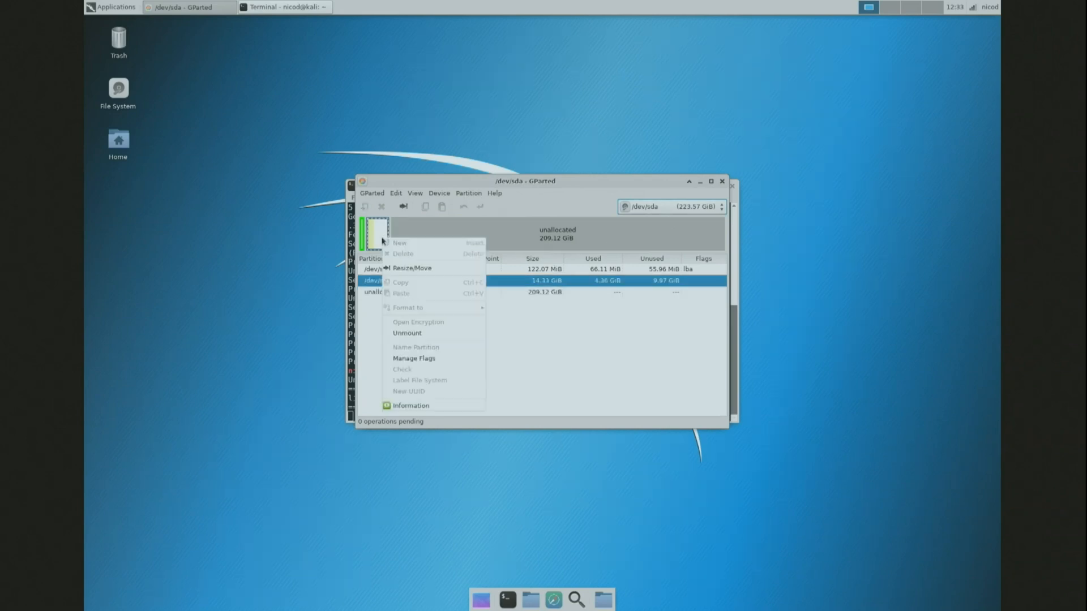
pyautogui.click(411, 269)
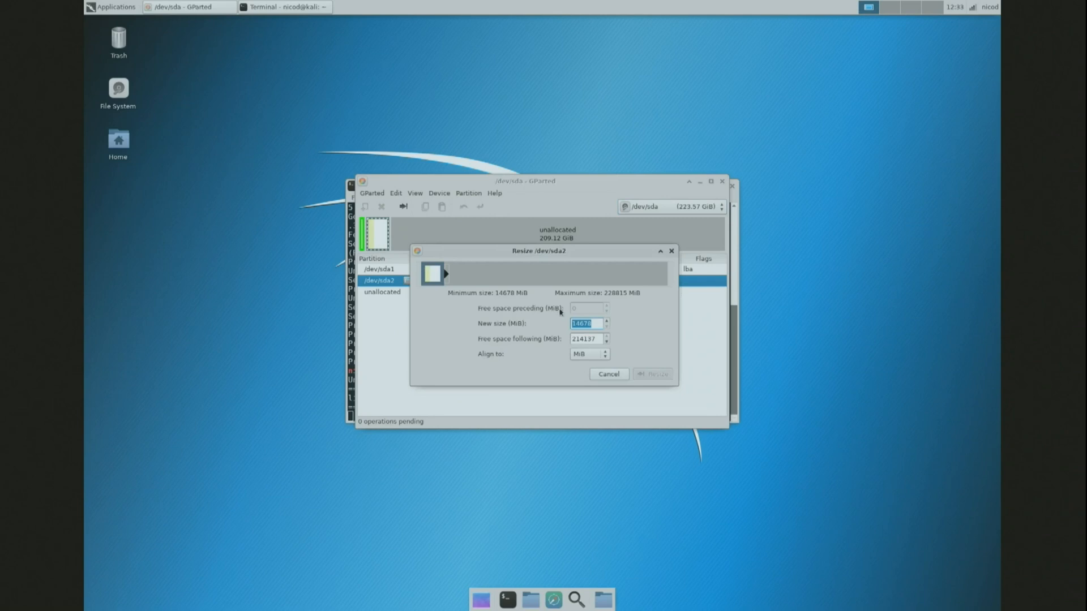
pyautogui.moveTo(447, 274); pyautogui.dragTo(542, 274)
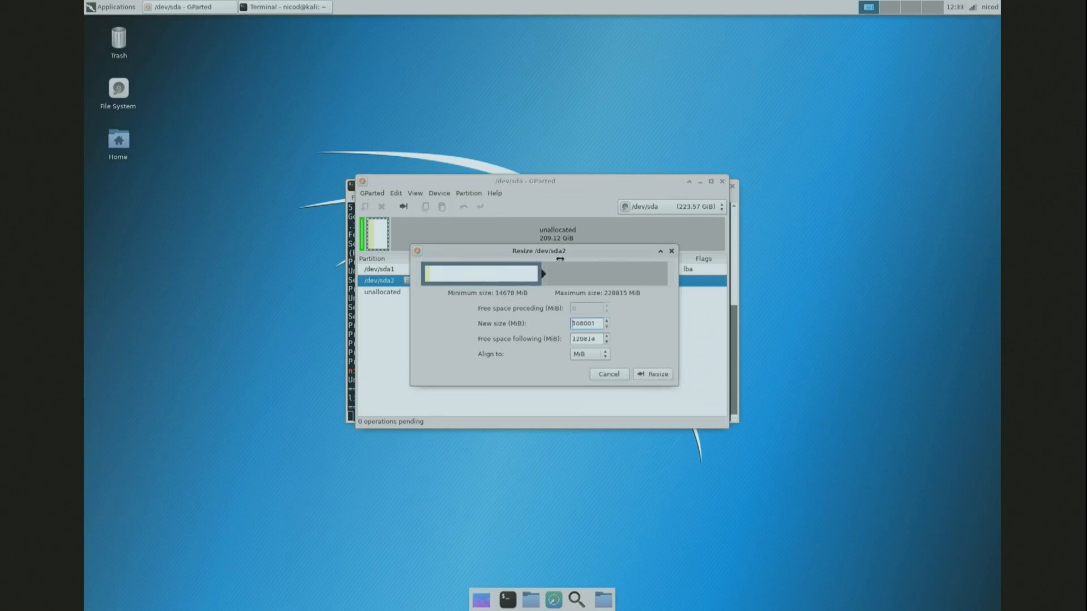
pyautogui.moveTo(543, 274); pyautogui.dragTo(669, 274)
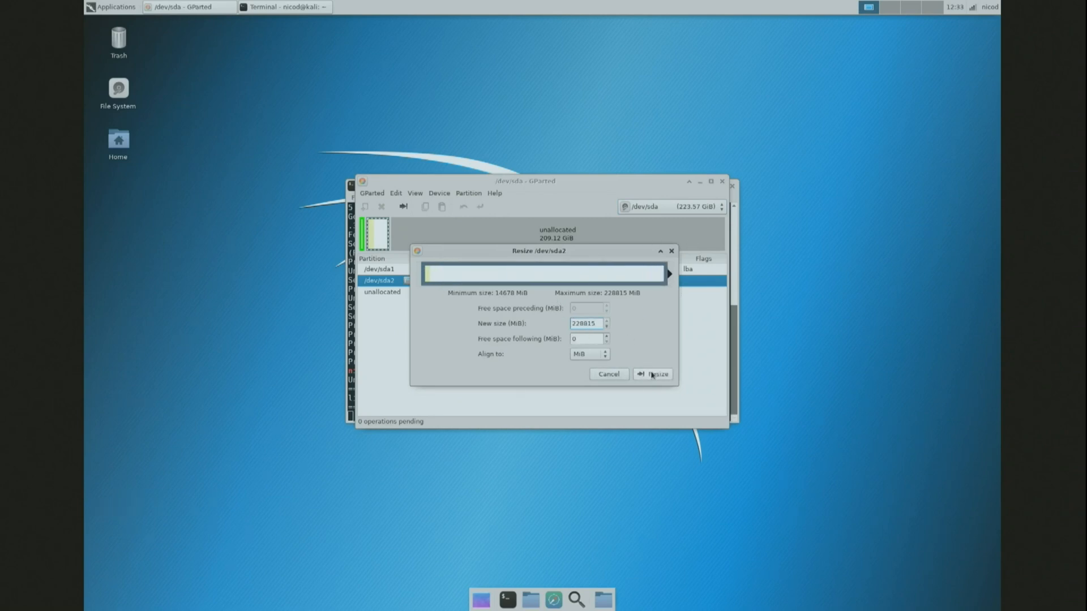
pyautogui.click(655, 374)
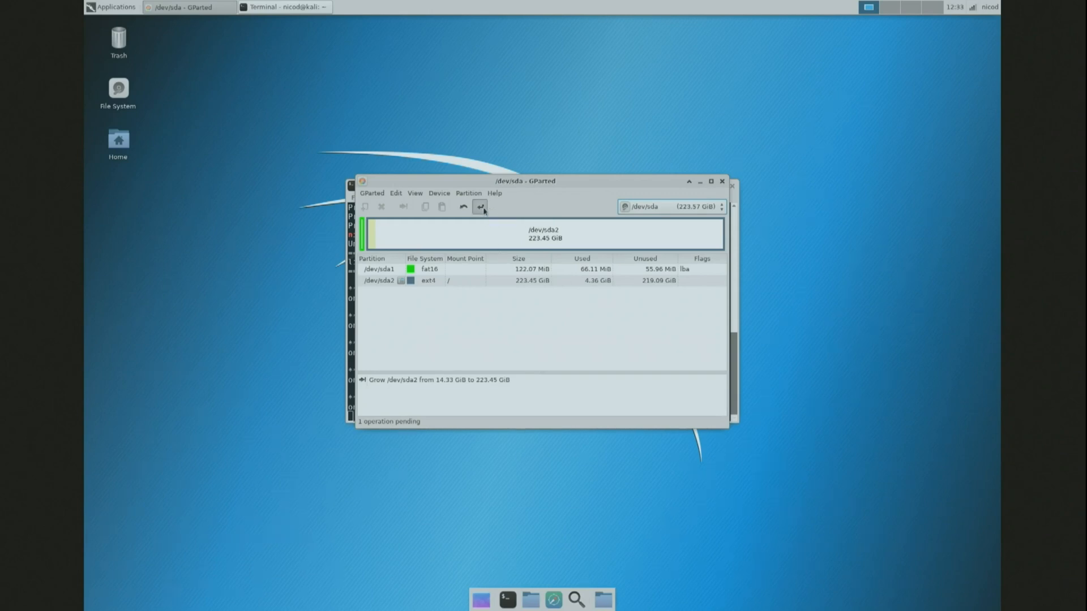
# Apply the pending grow operation, dismiss the completion report, and close GParted.
pyautogui.click(480, 207)
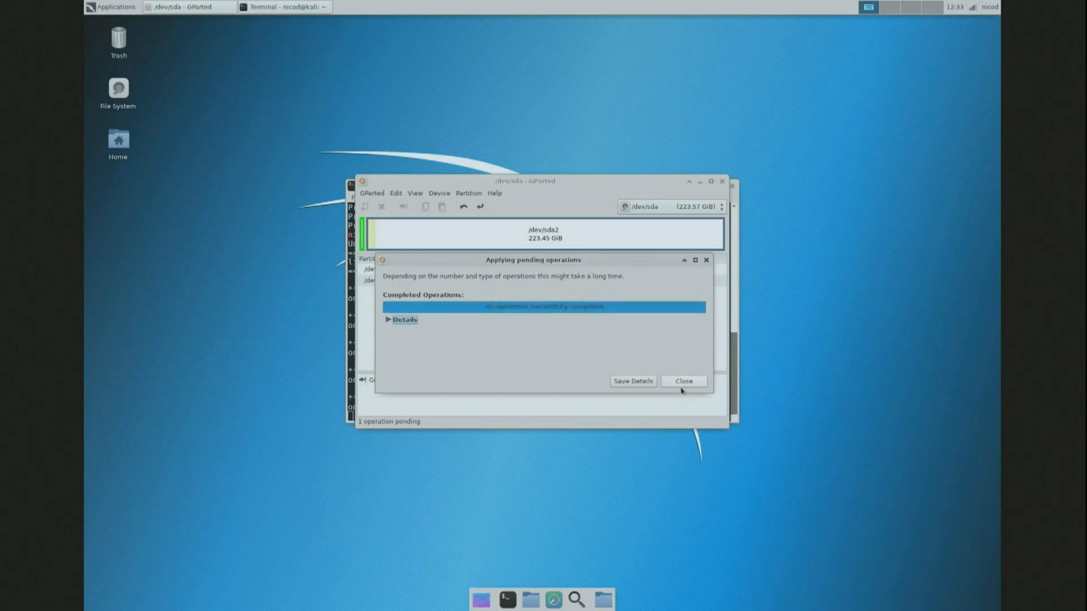
pyautogui.click(682, 381)
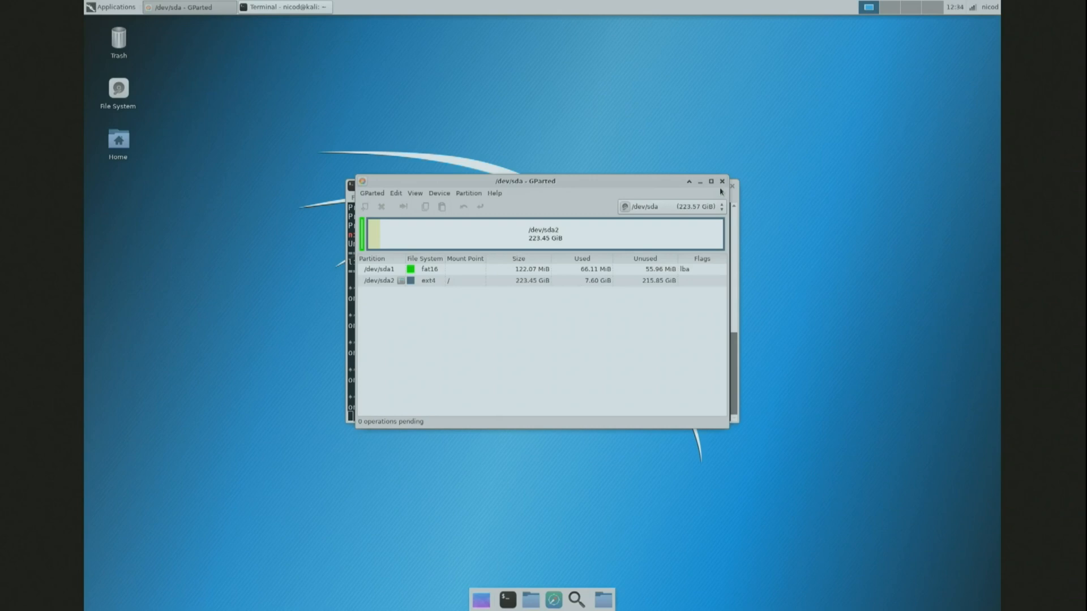
pyautogui.click(722, 181)
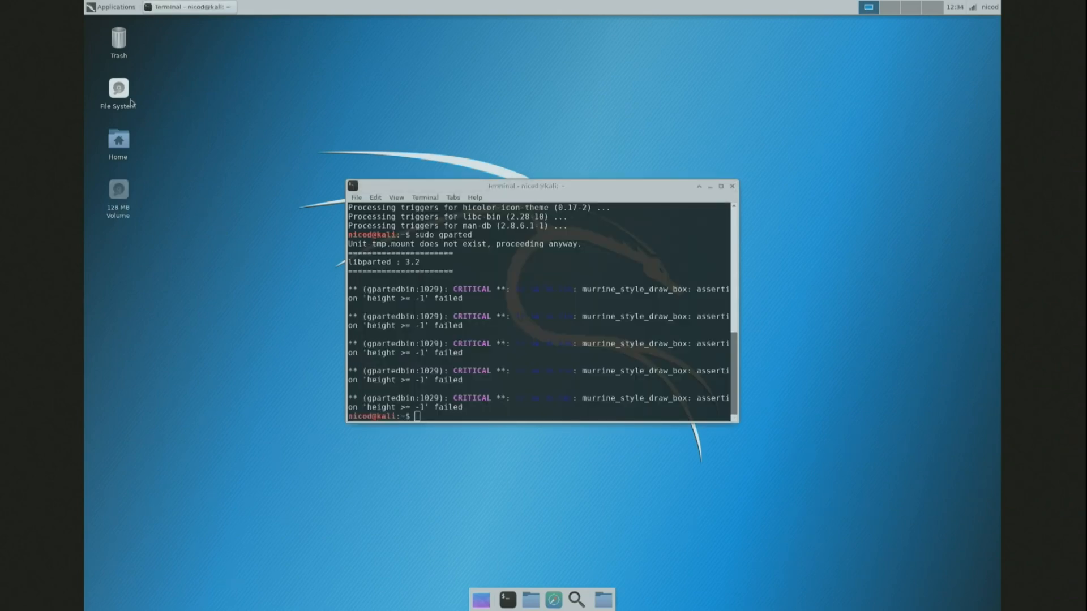
pyautogui.doubleClick(118, 89)
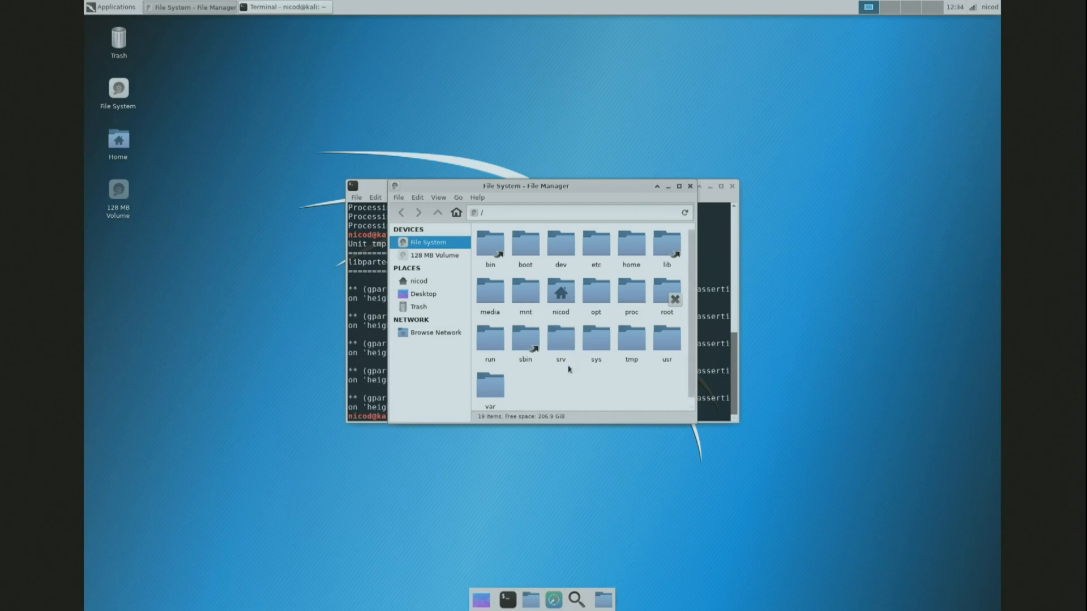
pyautogui.moveTo(567, 418); pyautogui.dragTo(567, 449)
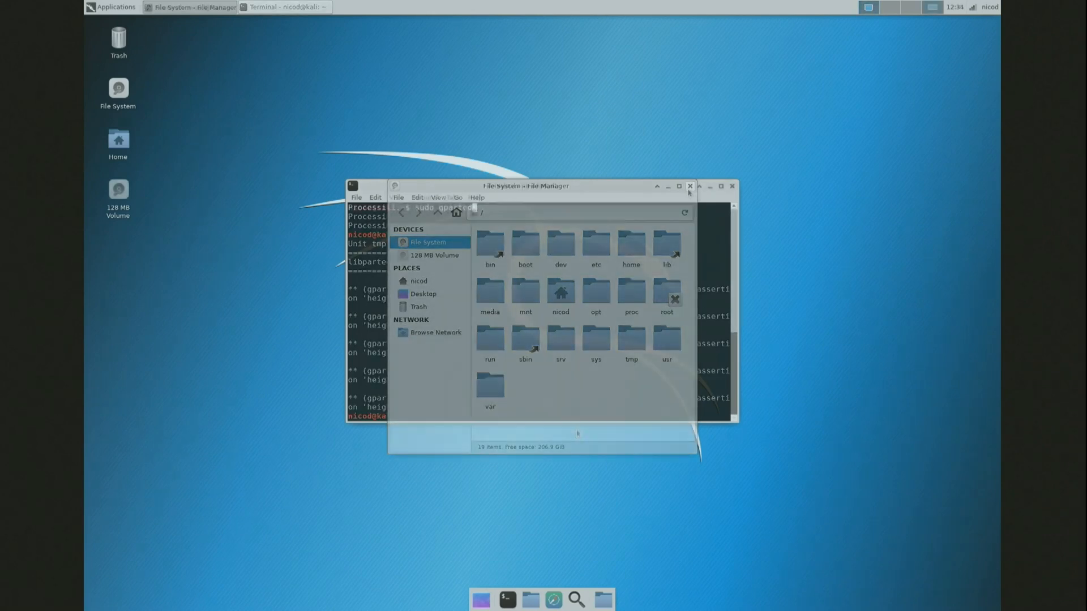
pyautogui.click(690, 186)
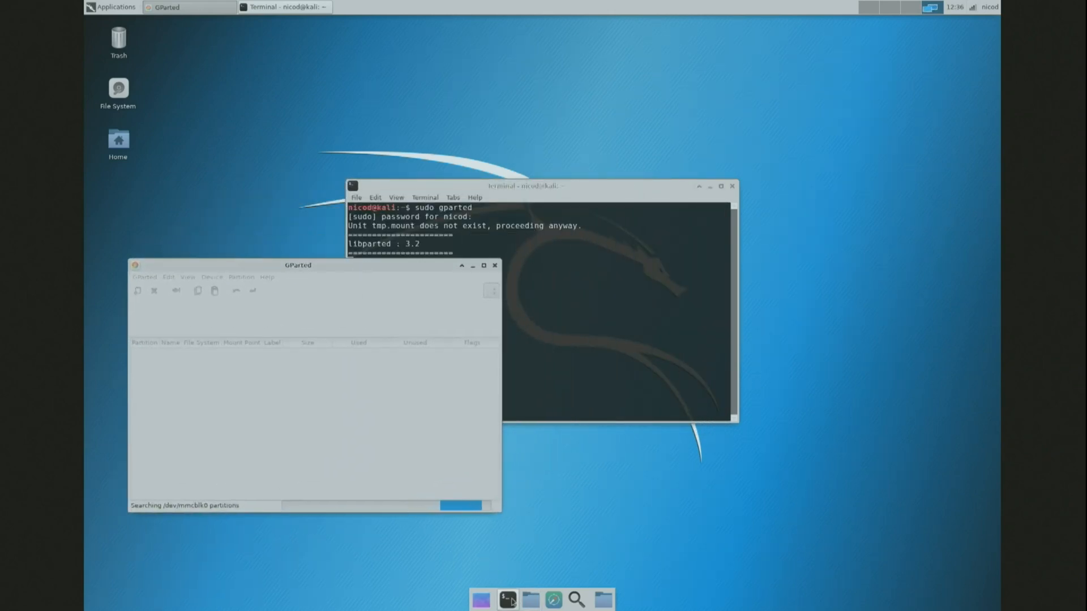
pyautogui.click(508, 599)
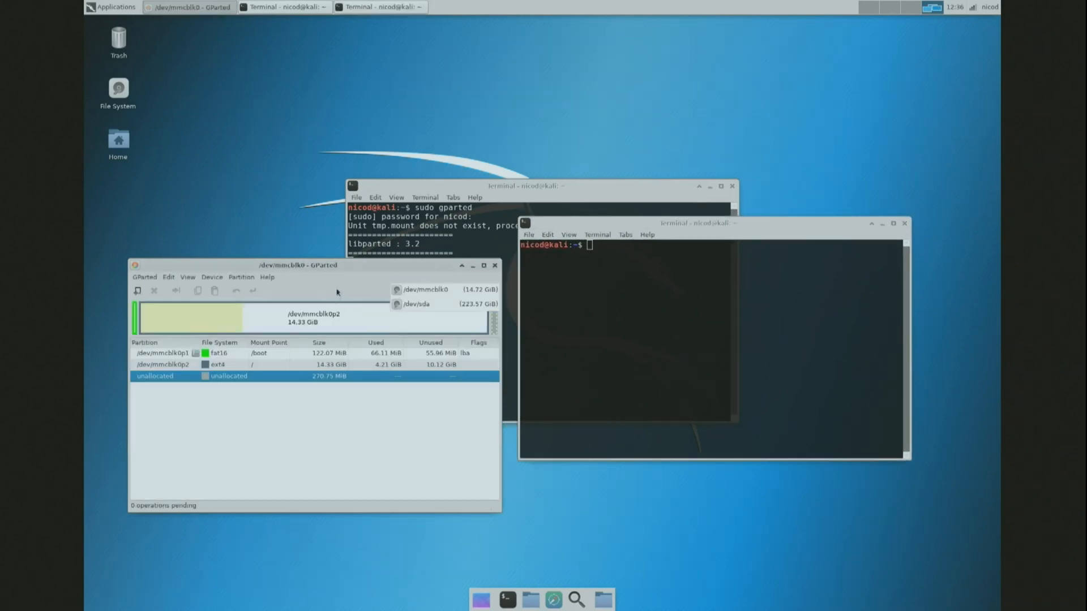
pyautogui.click(443, 290)
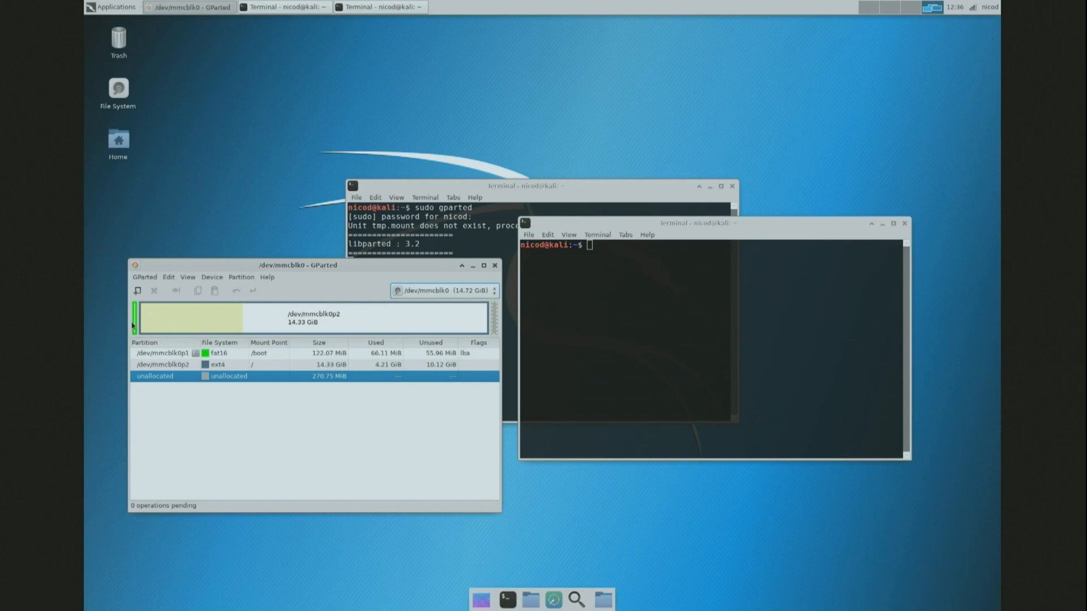
pyautogui.click(166, 352)
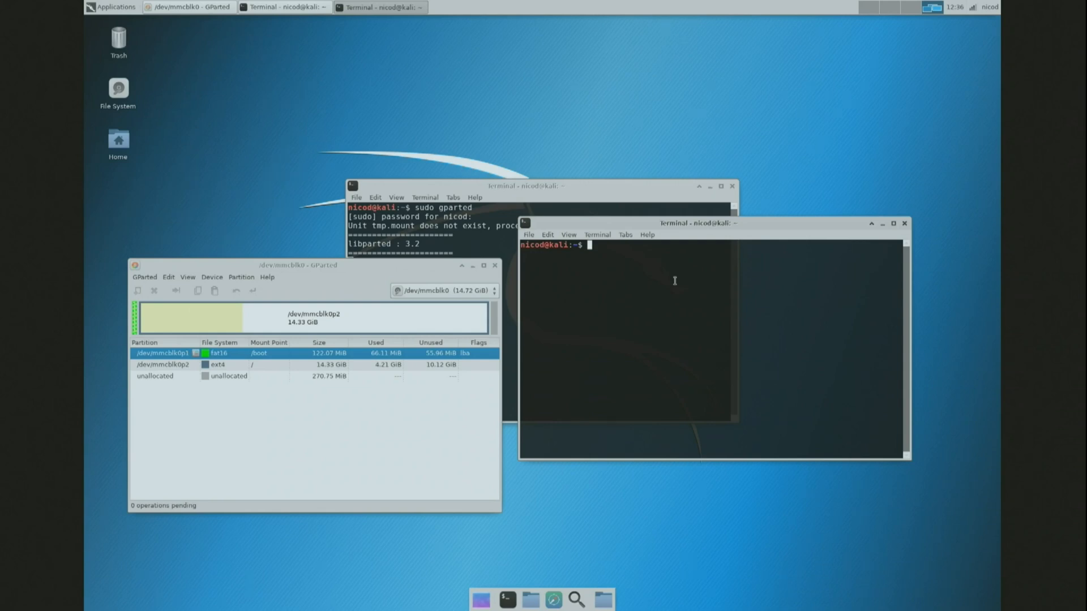
# Create the /mnt/bootSD directory with sudo mkdir.
pyautogui.write('sudo mk')
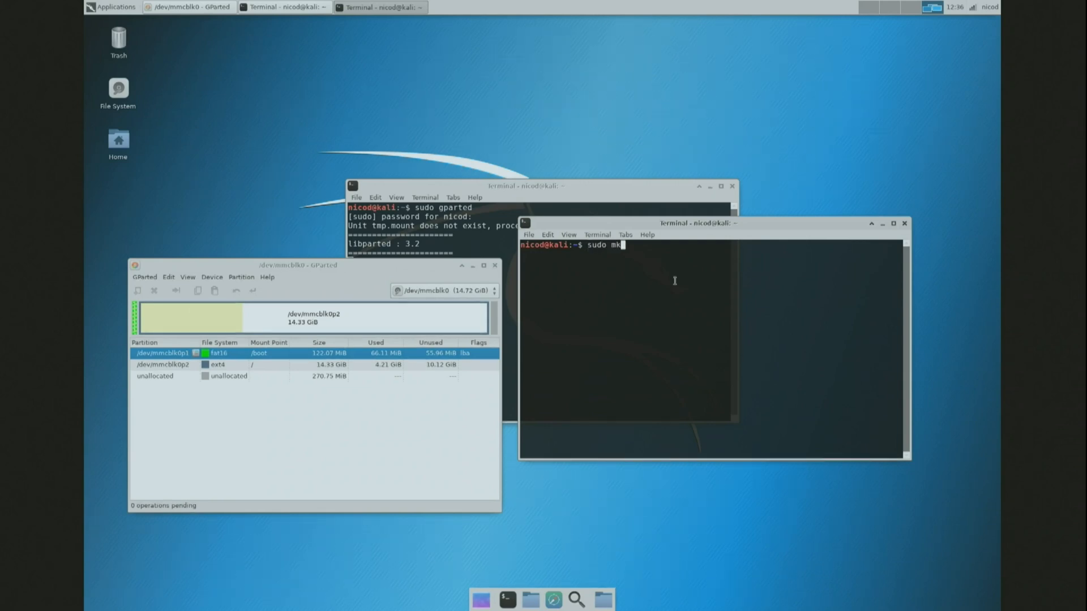
pyautogui.write('dir')
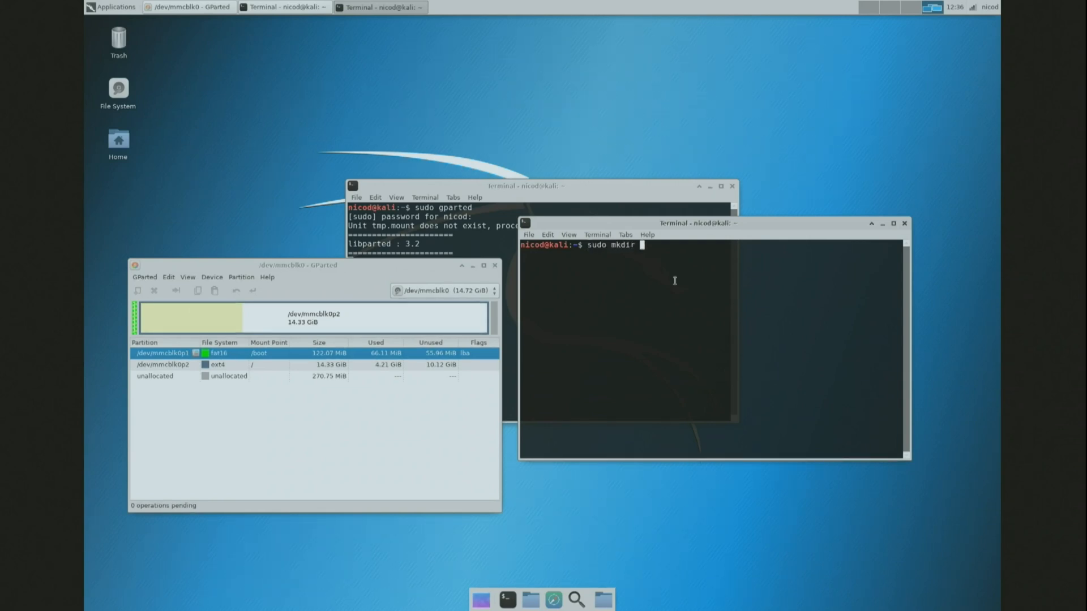
pyautogui.write('/mnt')
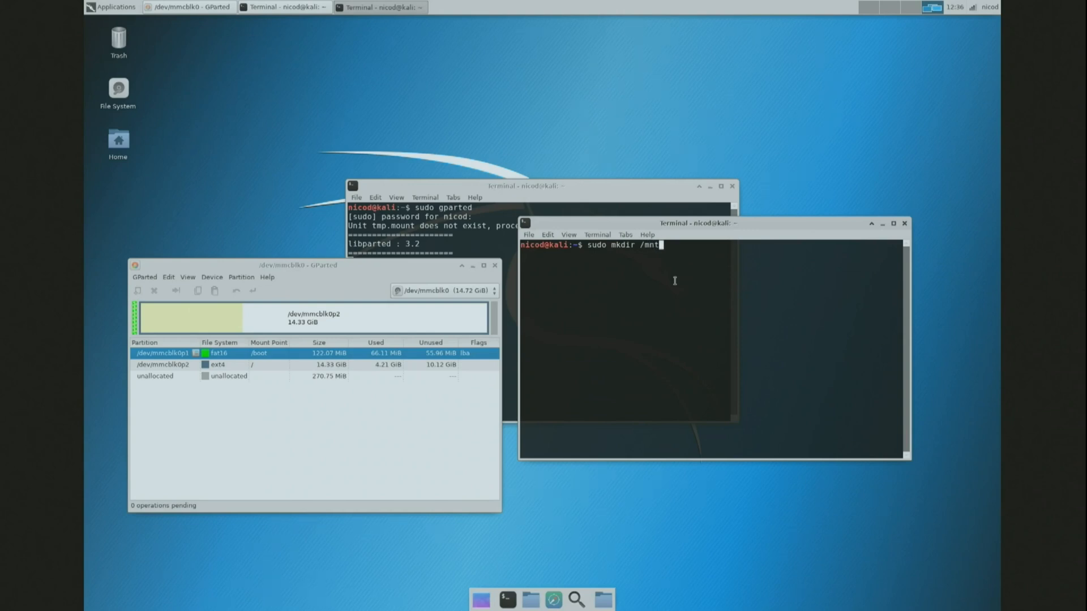
pyautogui.write('/')
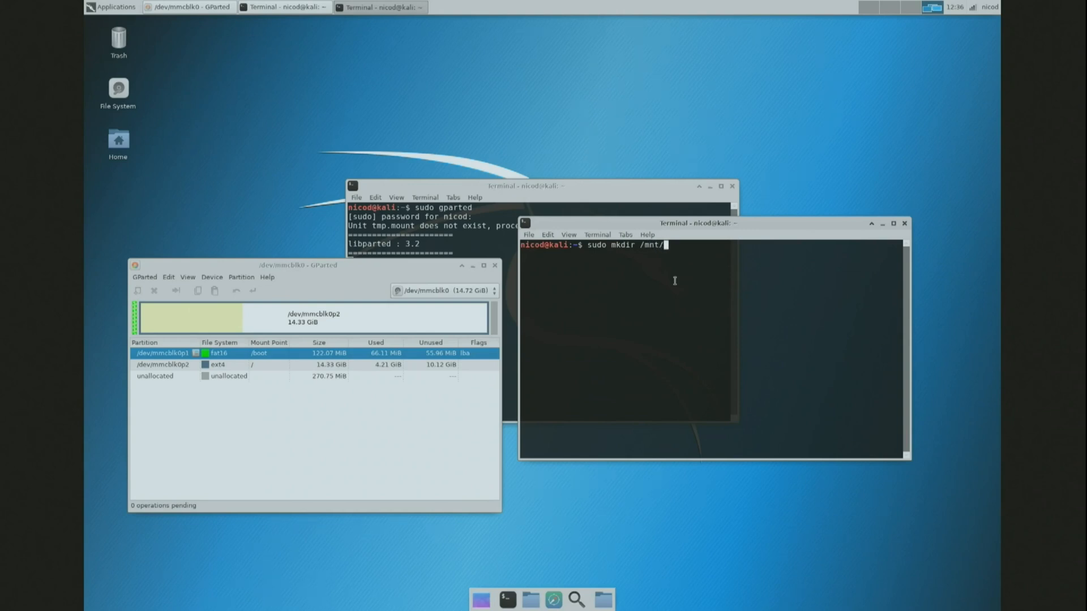
pyautogui.write('bootSD')
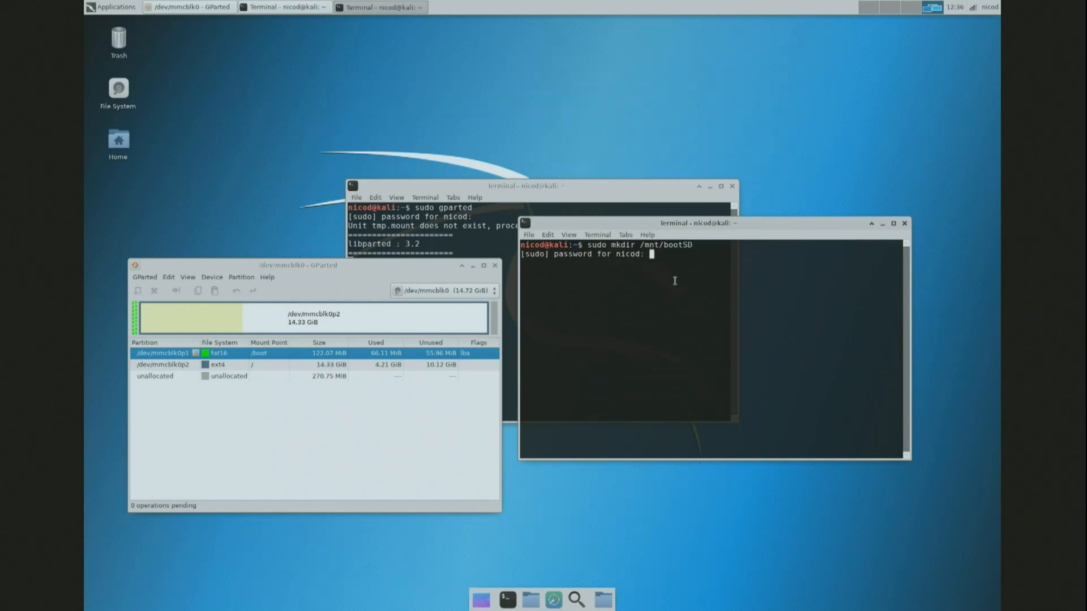
# Mount the SD card partition /dev/mmcblk0p1 onto /mnt/bootSD.
pyautogui.write('sudo mount')
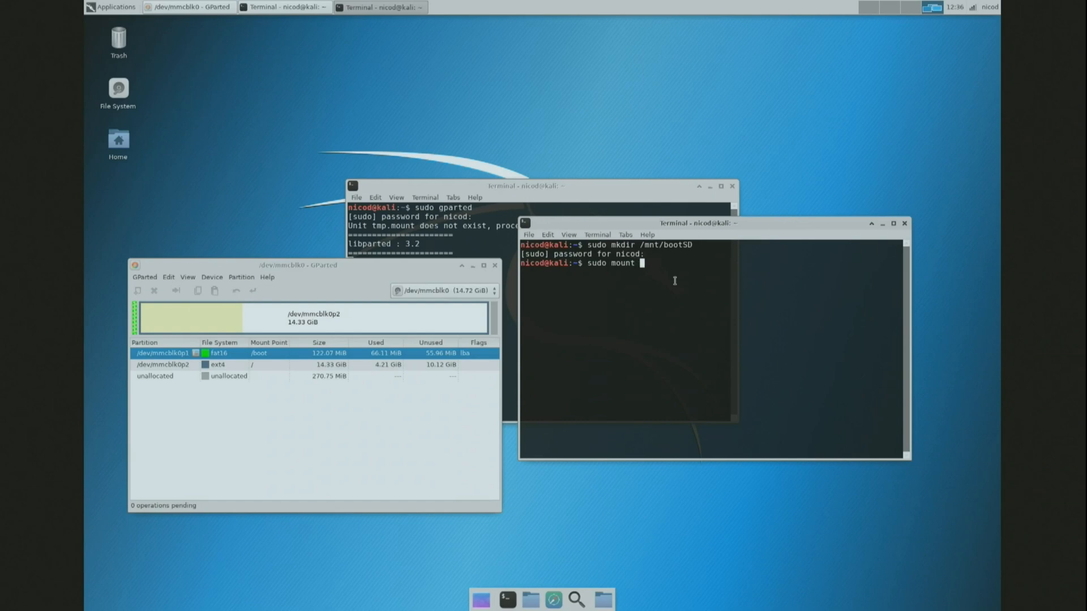
pyautogui.write('/dev/mmcblk')
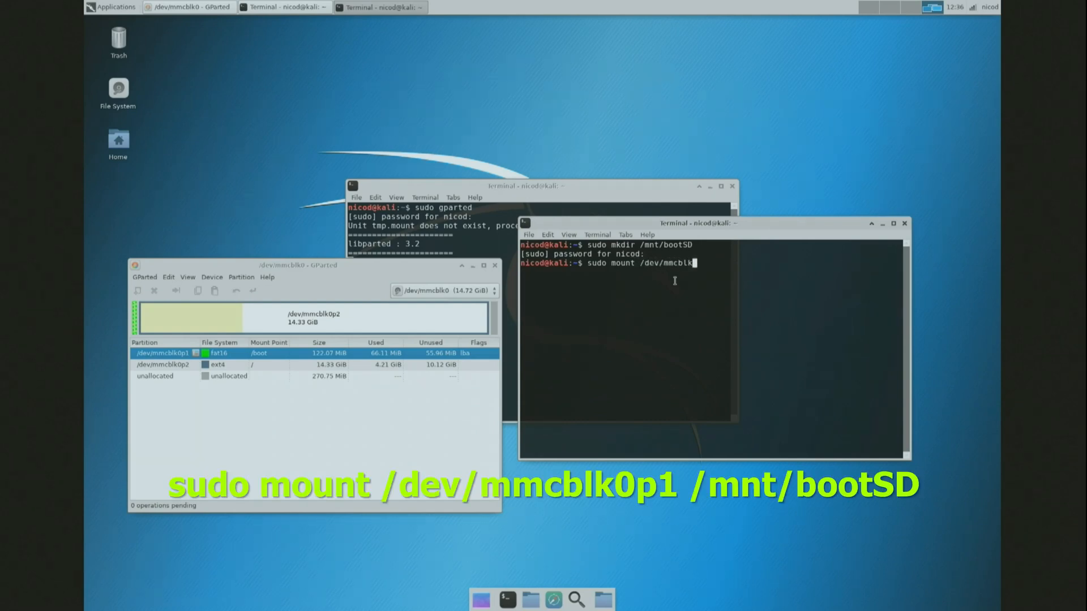
pyautogui.write('p1')
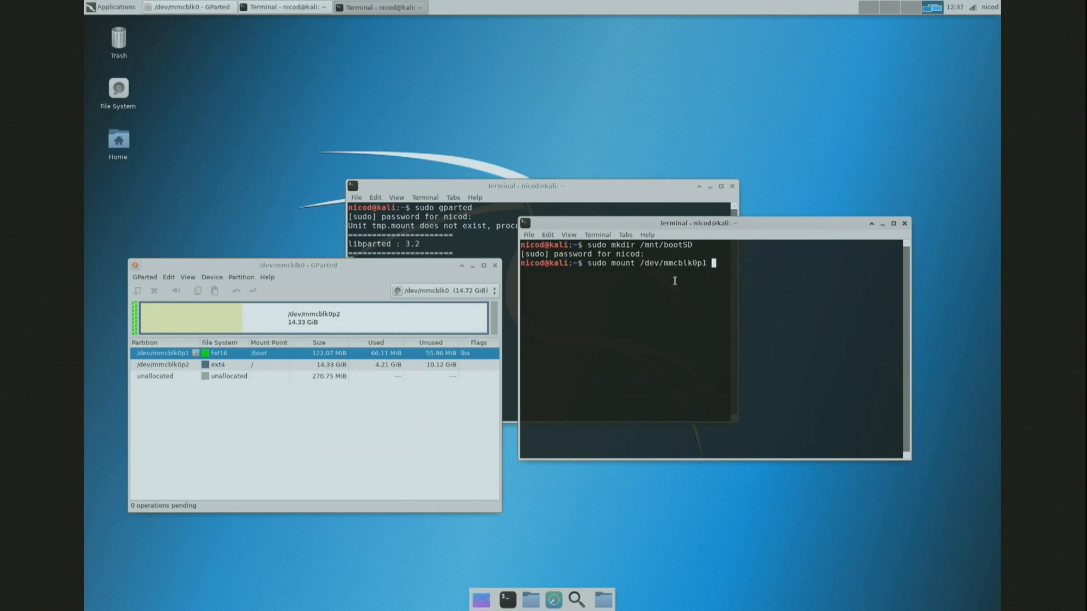
pyautogui.write('/mnt/')
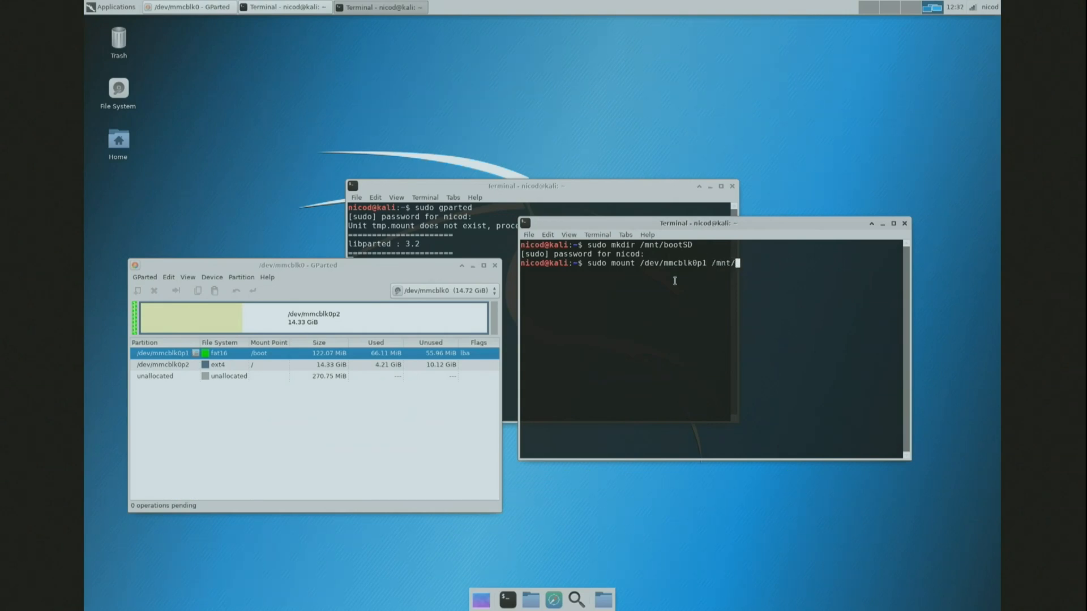
pyautogui.write('bootSD')
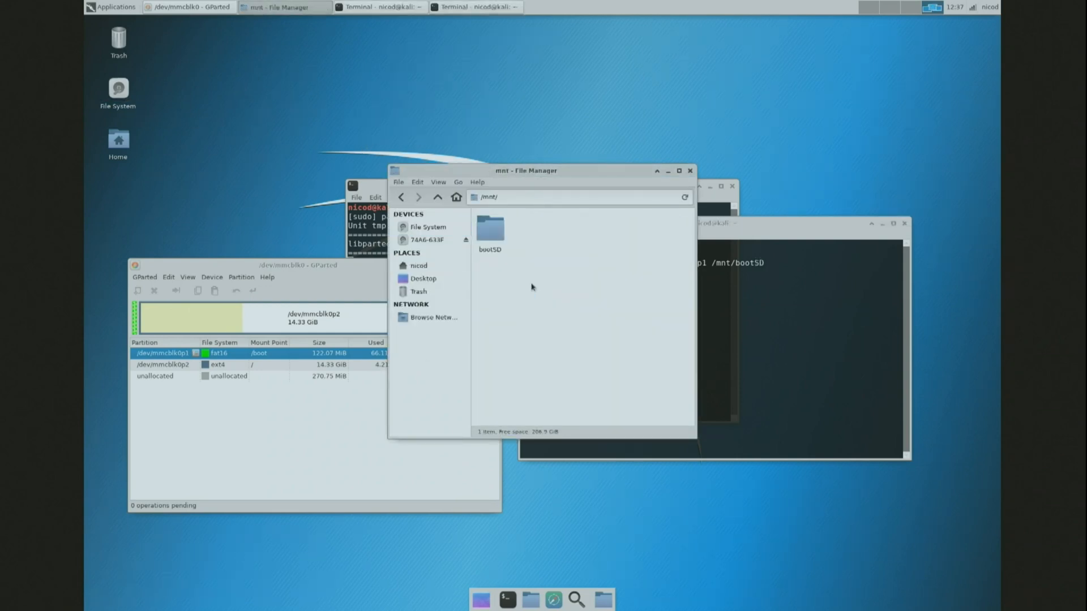
# Open /mnt/bootSD in a maximized file manager and move the terminal aside.
pyautogui.doubleClick(490, 229)
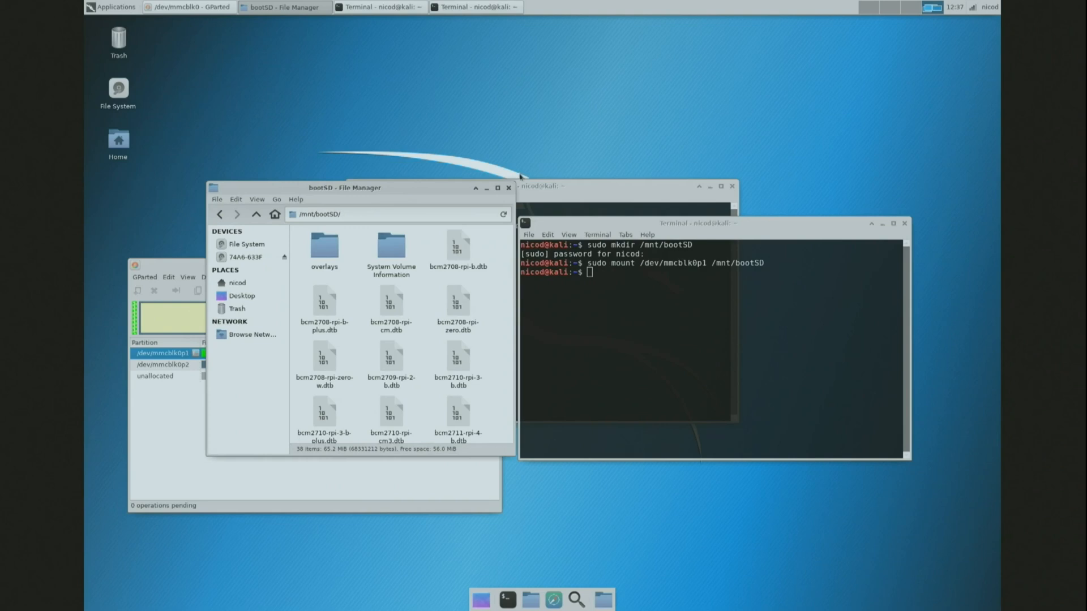
pyautogui.click(498, 188)
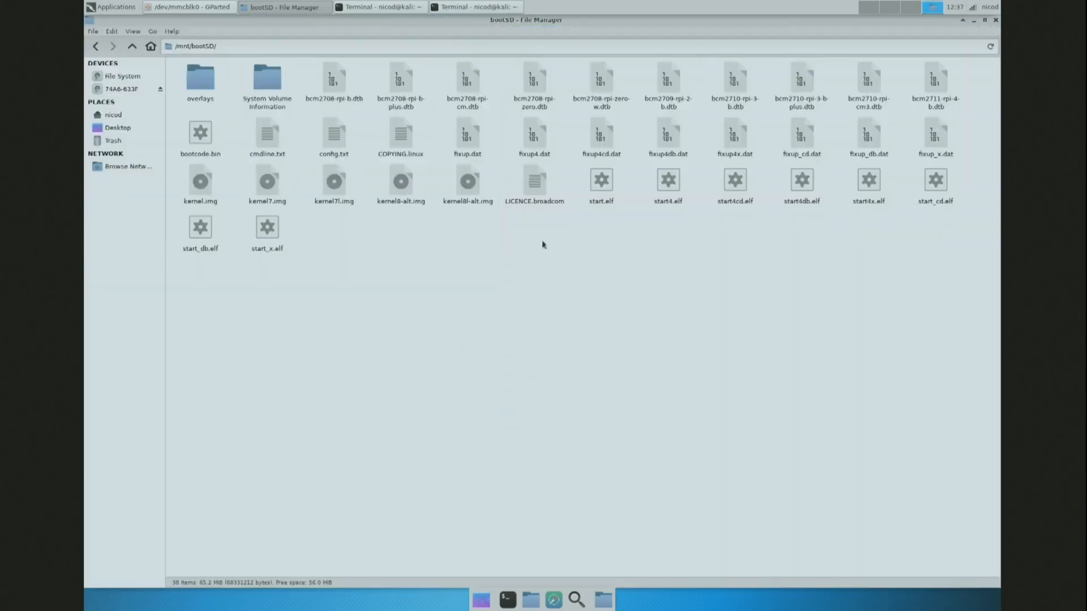
pyautogui.moveTo(546, 566)
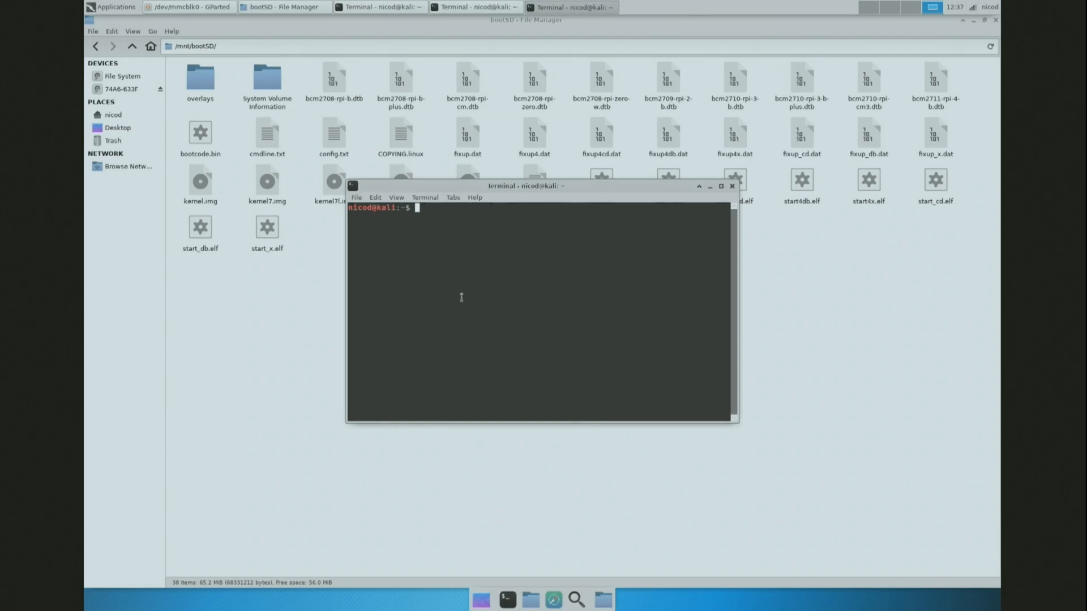
pyautogui.moveTo(537, 185); pyautogui.dragTo(667, 270)
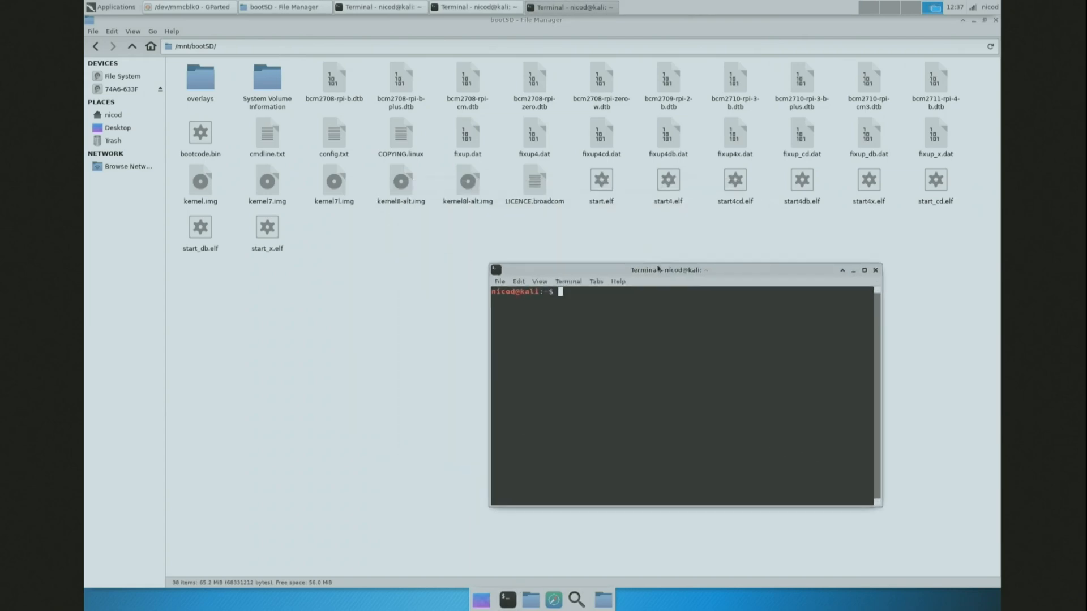
pyautogui.write('sudo bl')
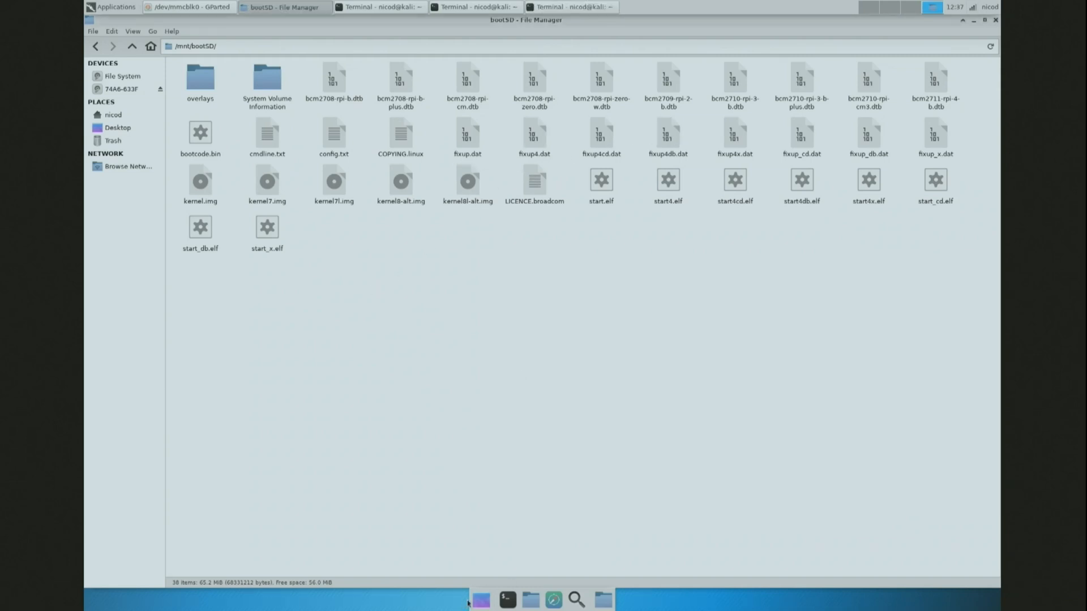
# Start Geany as root from a new terminal using sudo geany and the password.
pyautogui.click(480, 599)
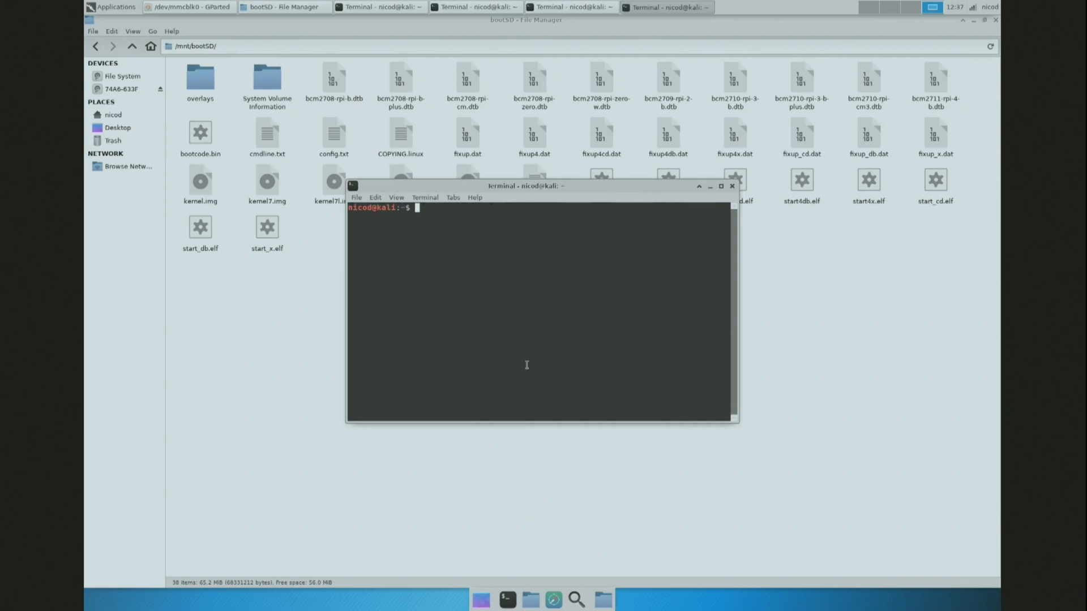
pyautogui.write('sudo ge')
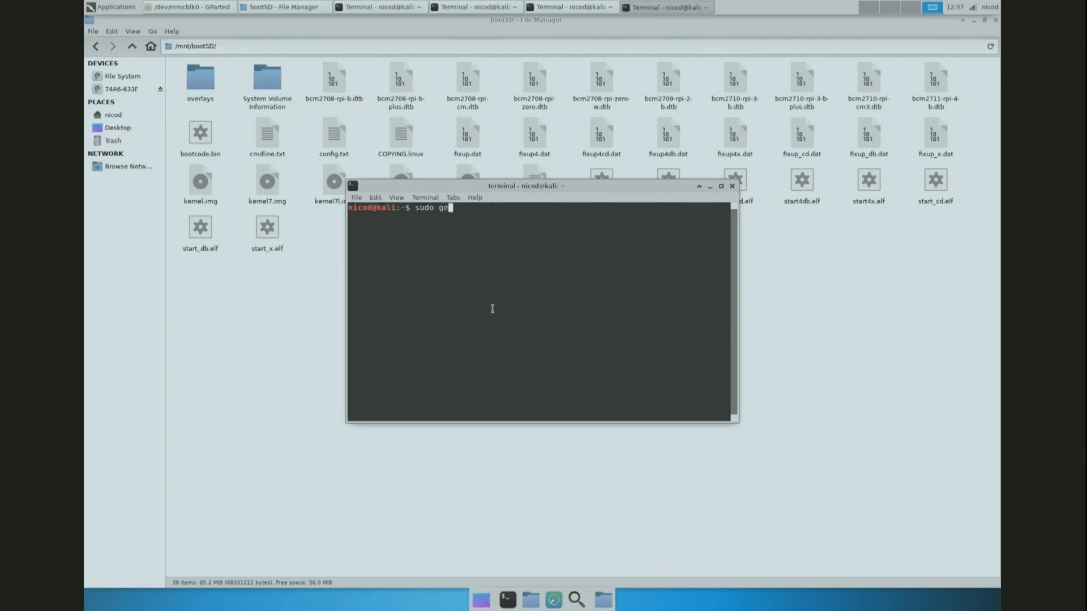
pyautogui.press('Return')
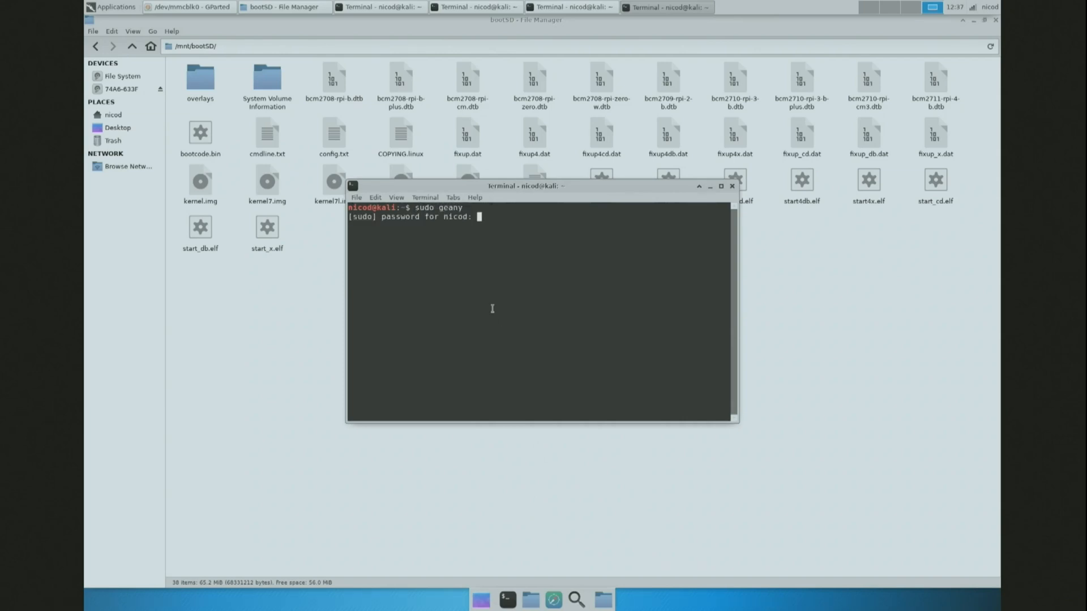
pyautogui.press('Return')
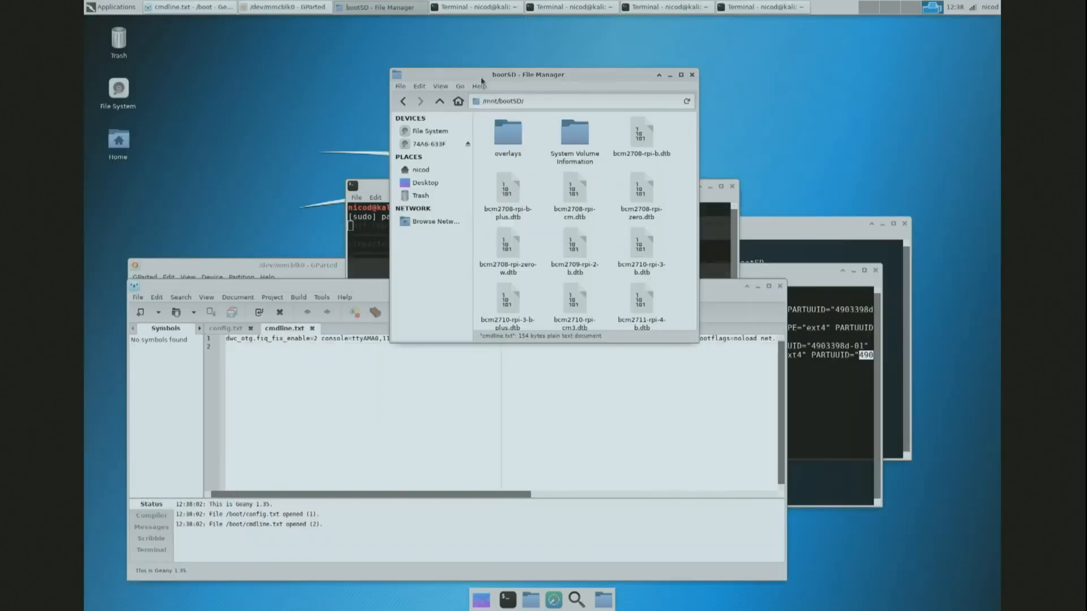
# Open bootSD's cmdline.txt in Geany and begin entering PARTUUID into root=.
pyautogui.scroll(-3)
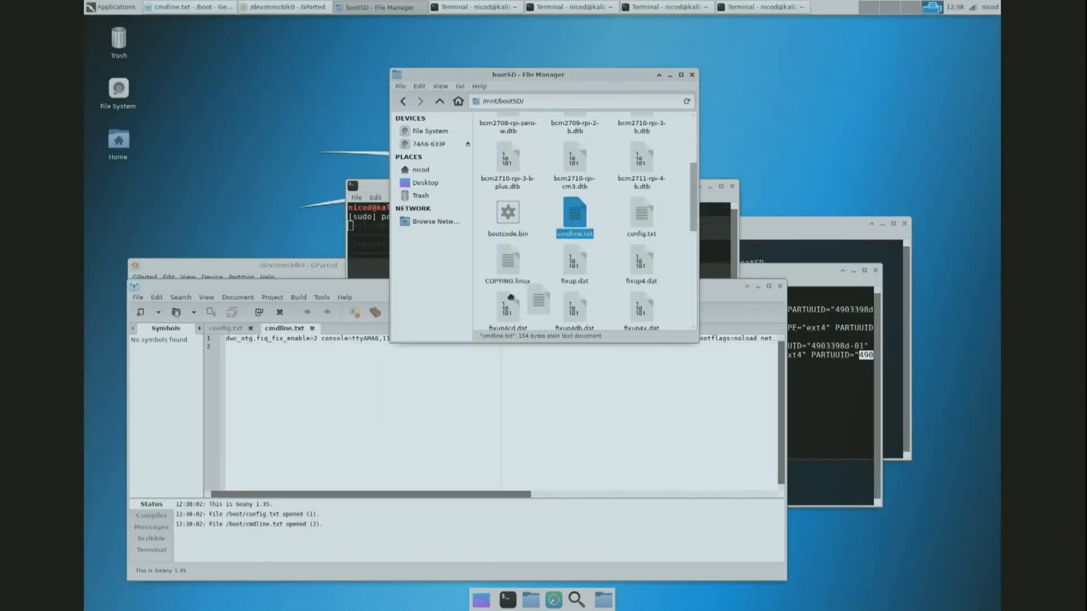
pyautogui.doubleClick(574, 213)
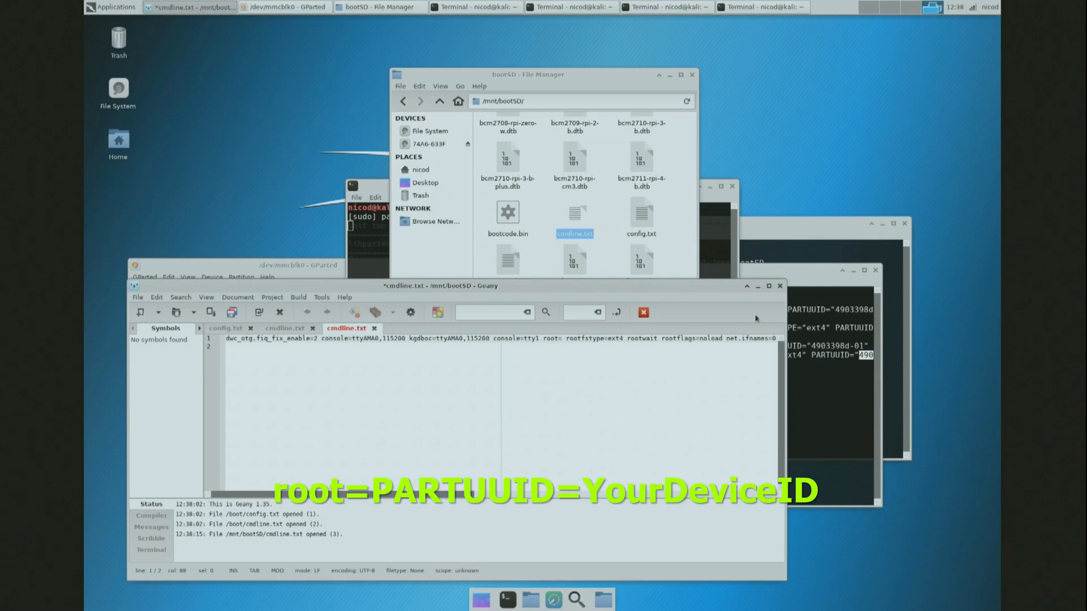
pyautogui.write('PARTUUID=1061c8ea-02')
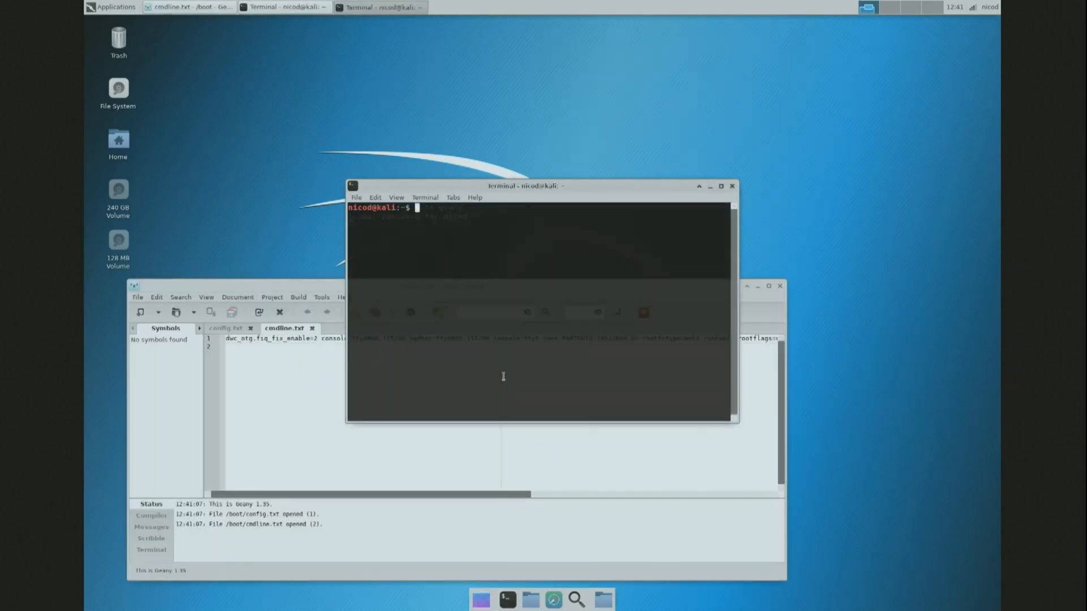
# Run sudo blkid to list the SD card and SSD partition PARTUUIDs.
pyautogui.write('sudo')
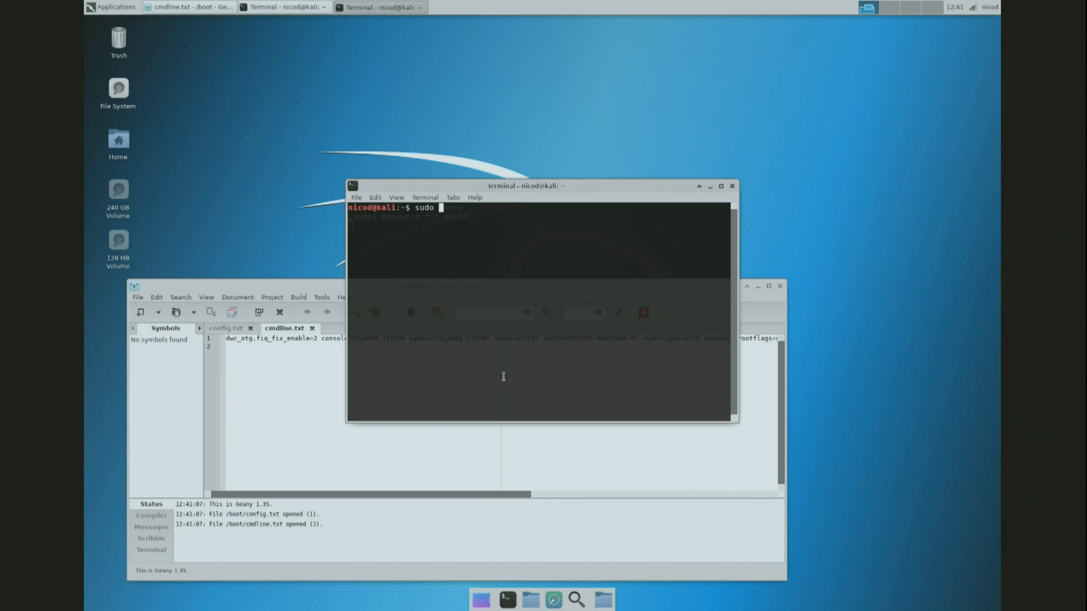
pyautogui.write('blkid')
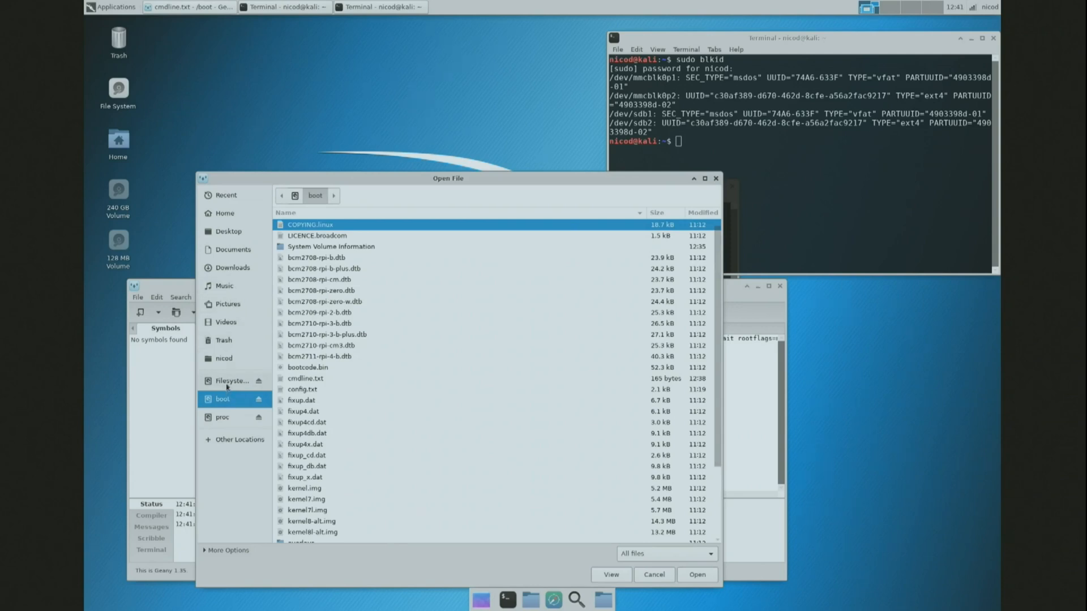
# Open /etc/fstab in Geany by browsing the root filesystem's etc folder.
pyautogui.click(232, 380)
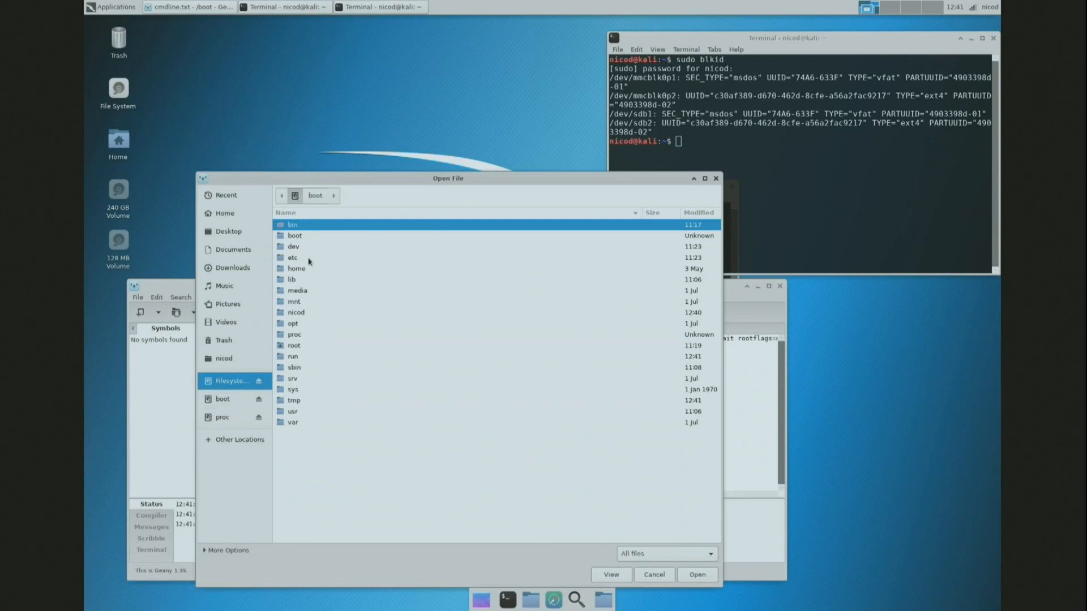
pyautogui.doubleClick(293, 257)
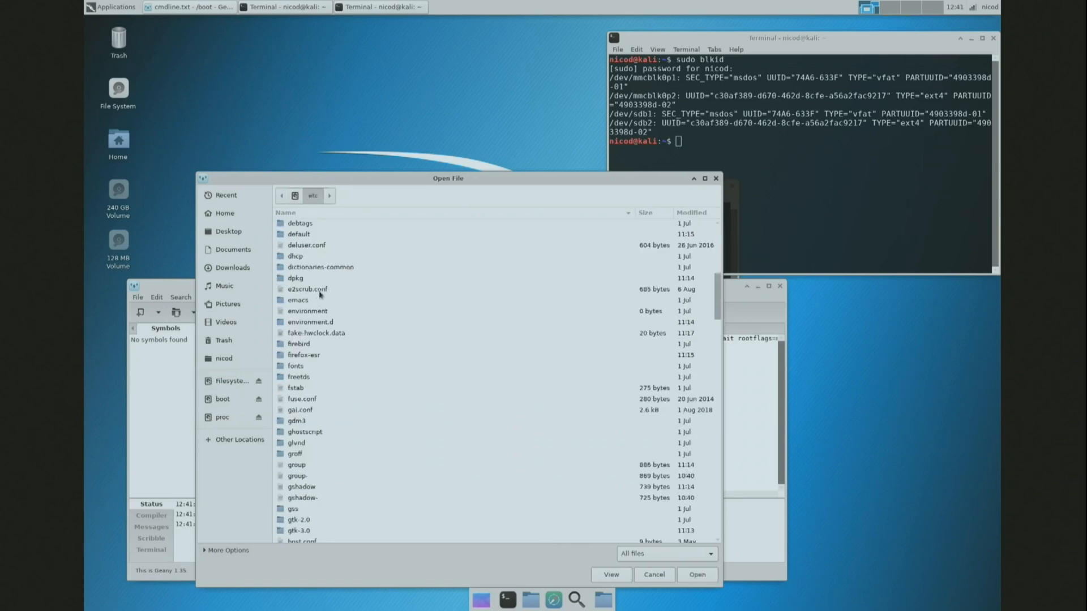
pyautogui.click(295, 387)
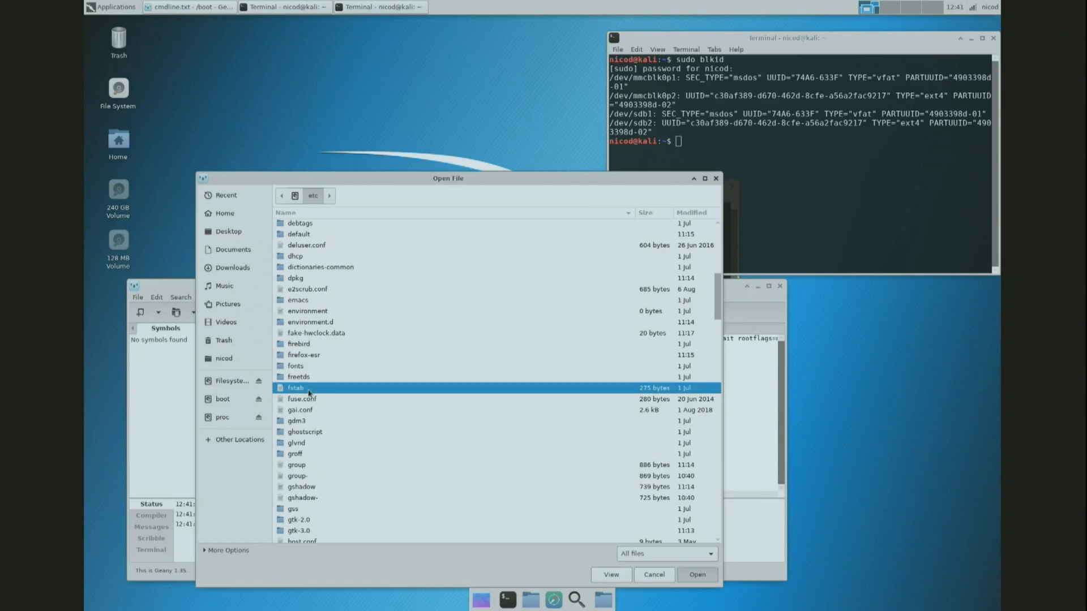
pyautogui.click(697, 574)
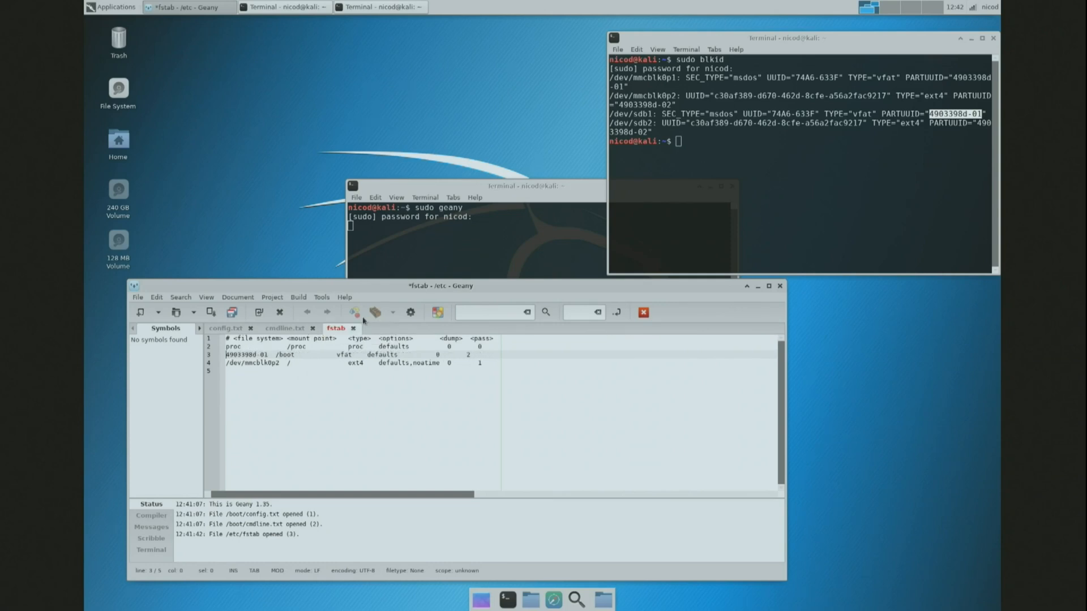
# Replace fstab's mmcblk0 devices with PARTUUID=4903398d-01 and 4903398d-02, save, and close Geany.
pyautogui.write('PARTUUID=')
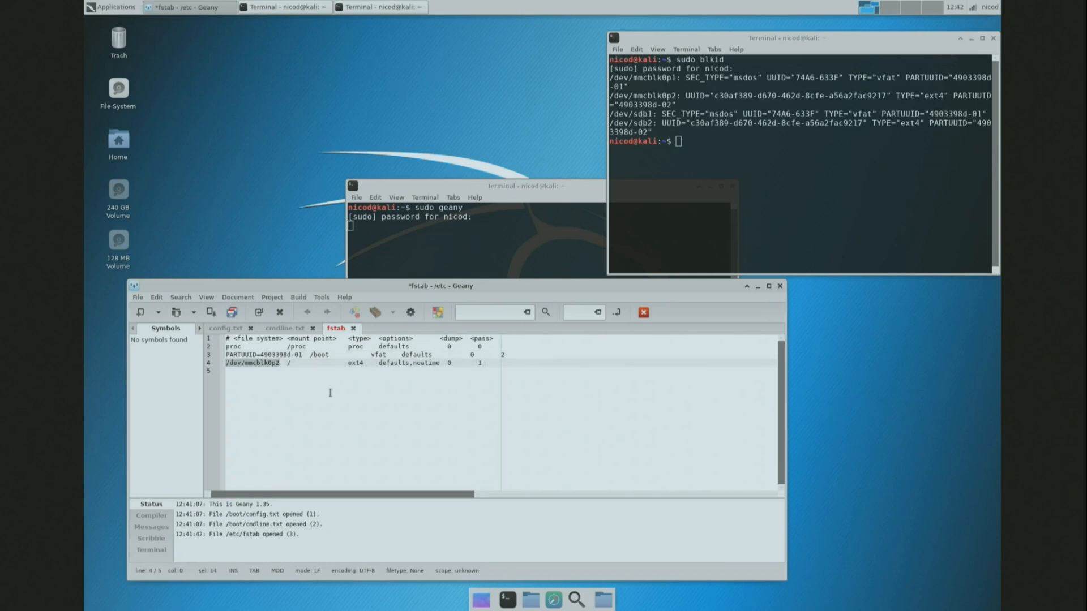
pyautogui.write('PART')
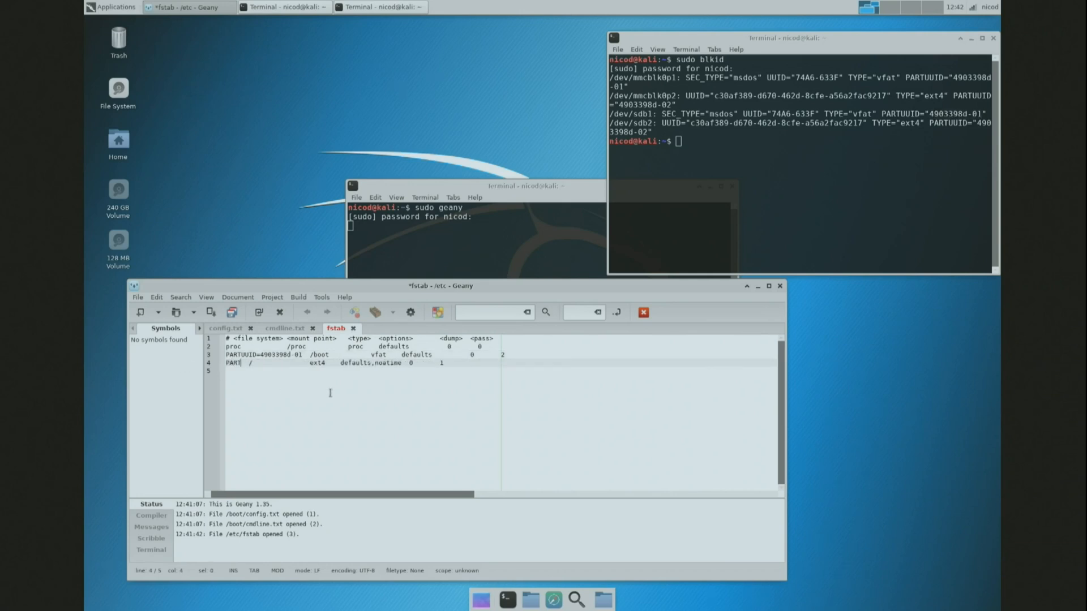
pyautogui.write('UUID=')
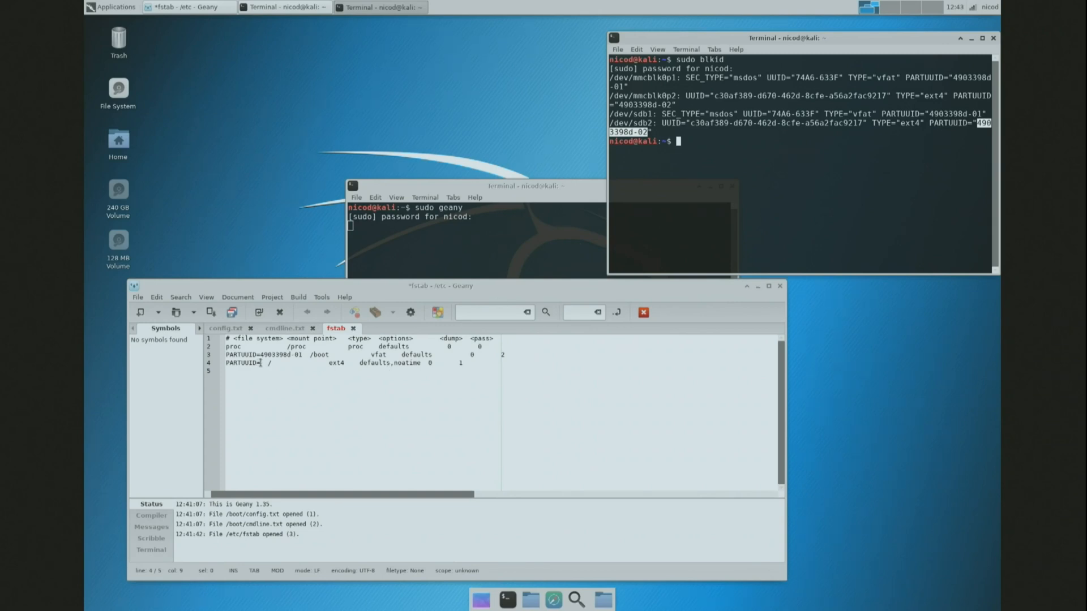
pyautogui.write('4903398d-02')
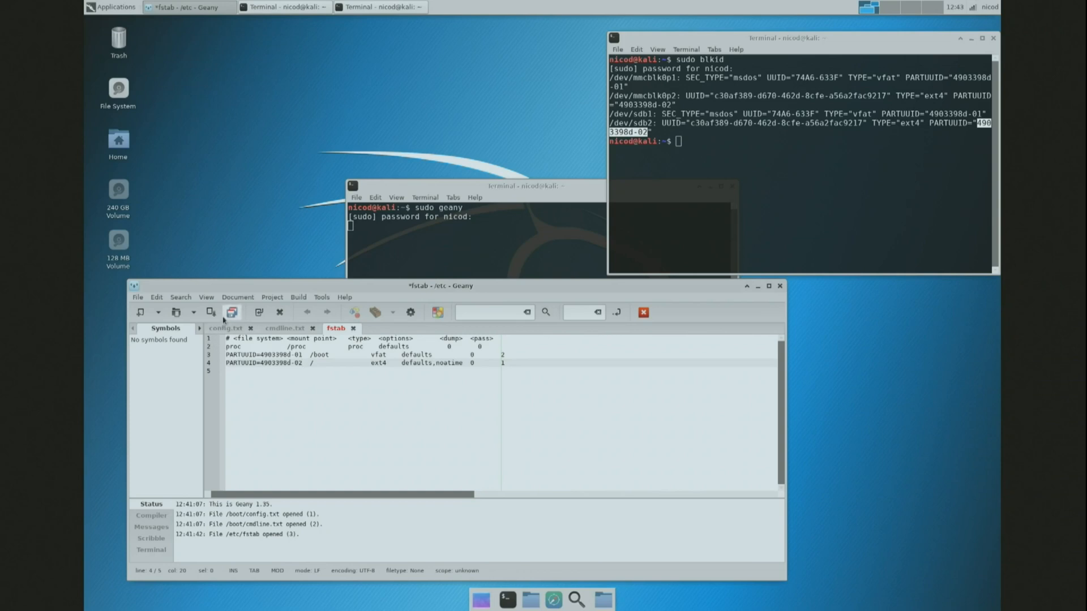
pyautogui.click(231, 312)
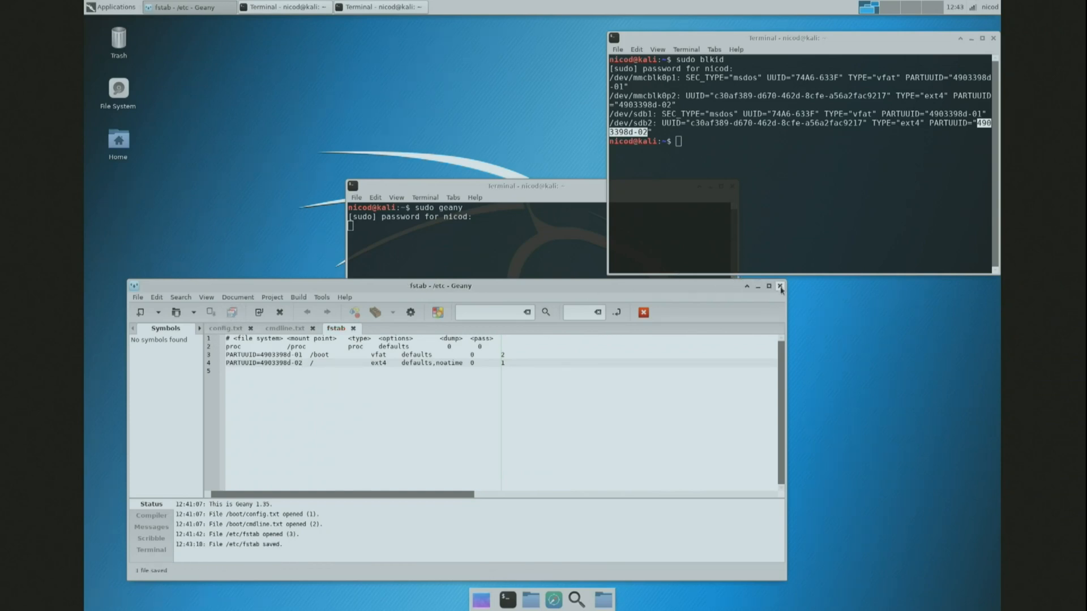
pyautogui.click(779, 286)
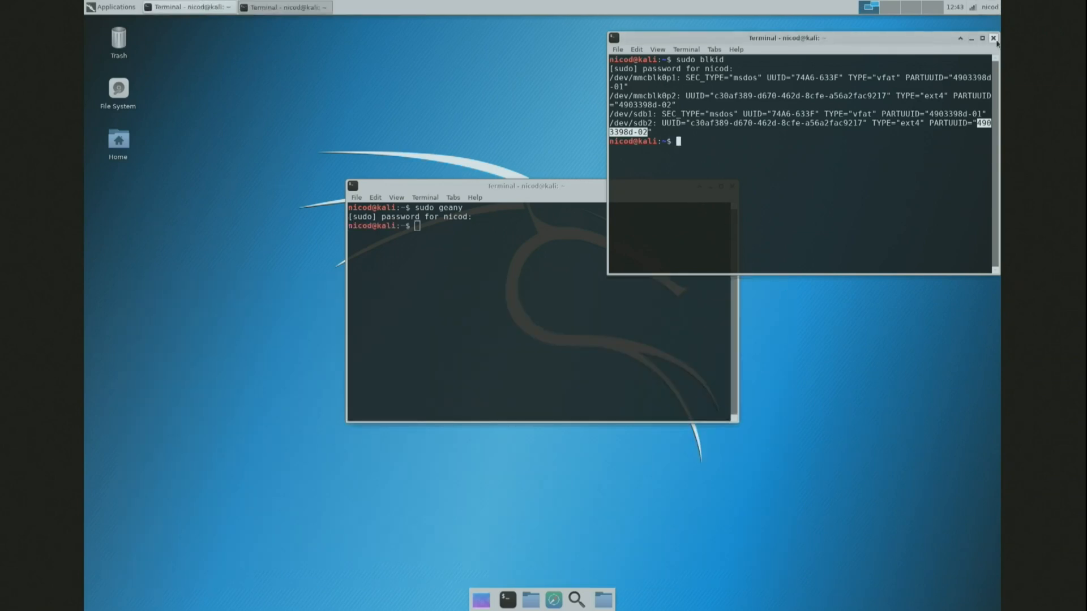
# Close the blkid listing window and type sudo apt install kali-linux-full in the terminal.
pyautogui.click(994, 38)
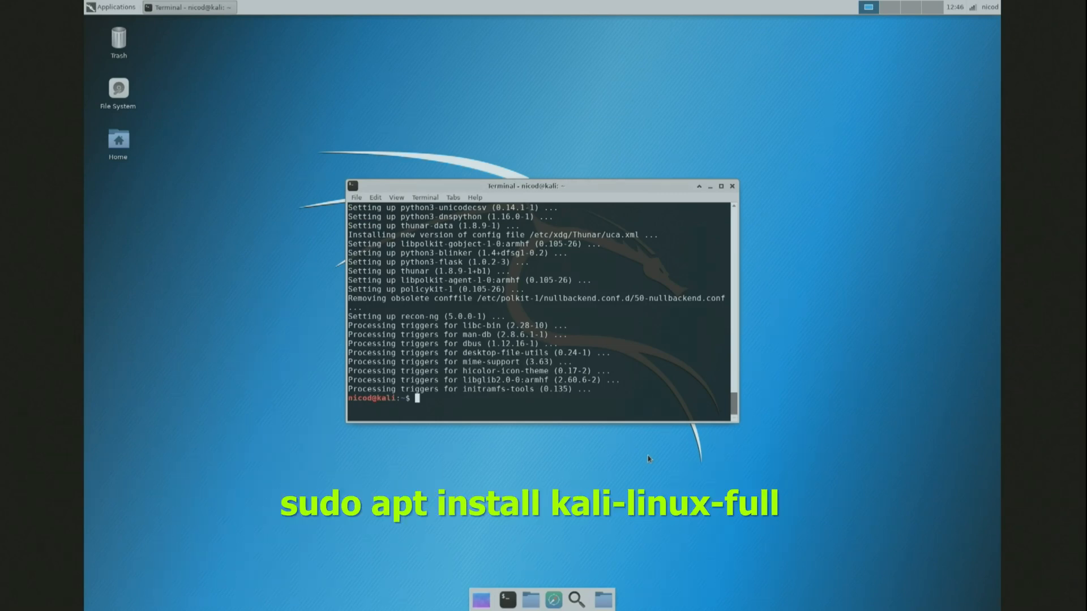
pyautogui.write('sudo')
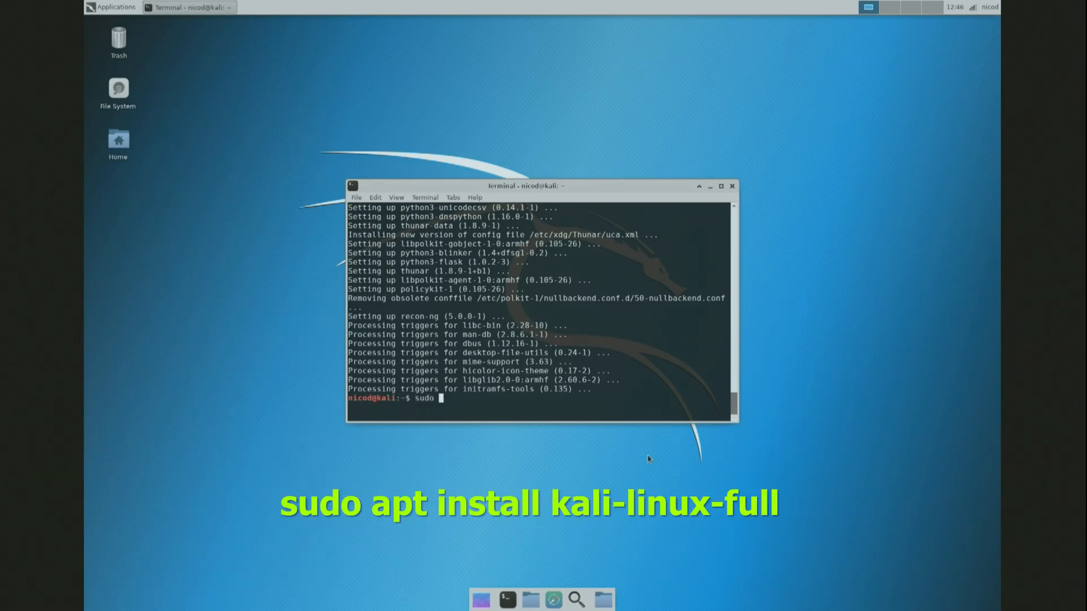
pyautogui.write('apt instal')
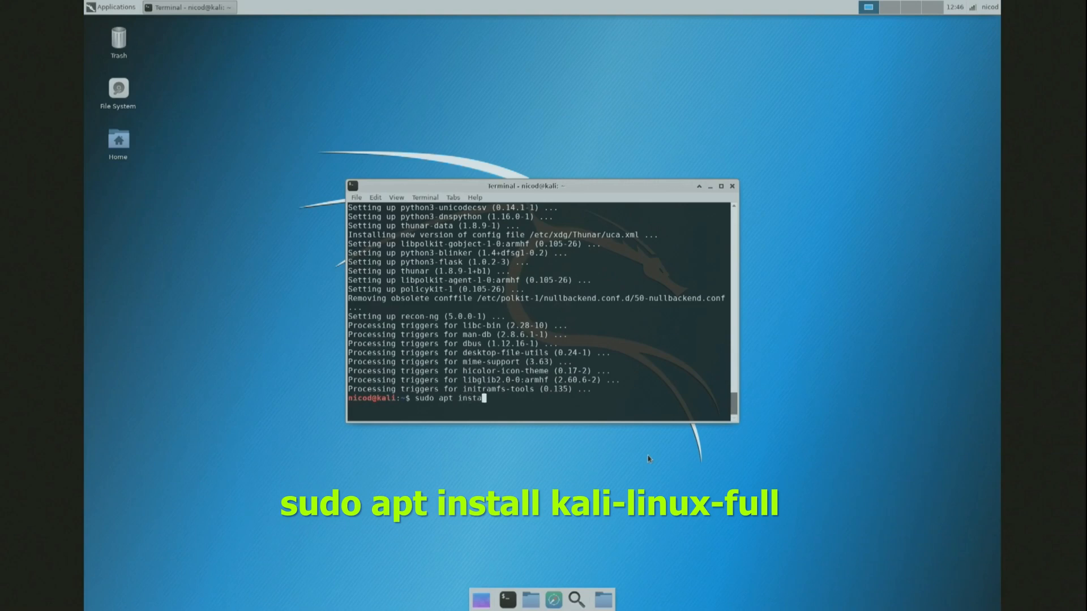
pyautogui.write('kali')
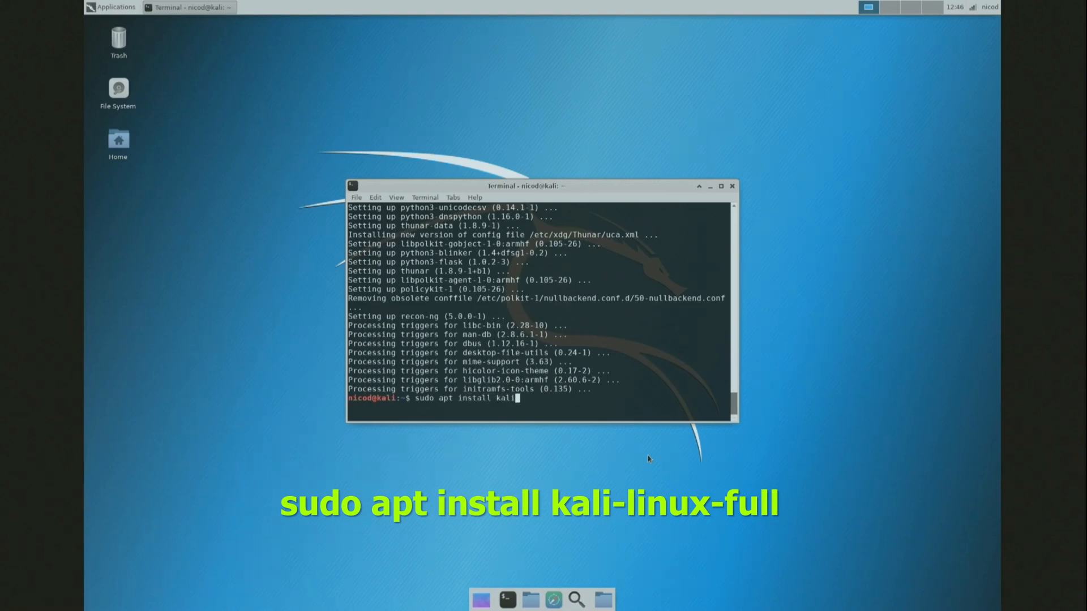
pyautogui.write('-linux-')
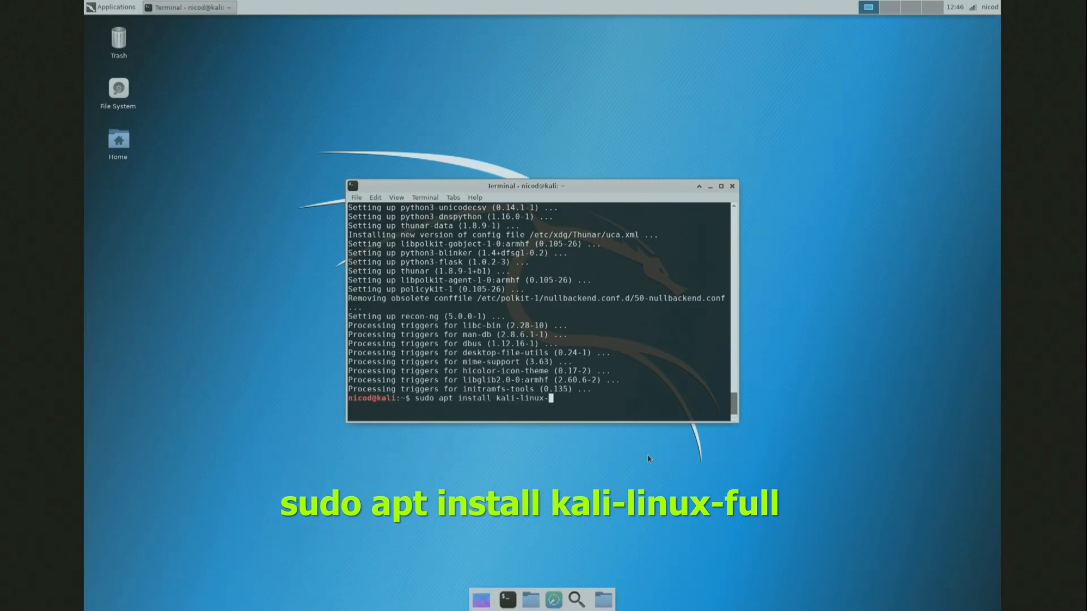
pyautogui.write('f')
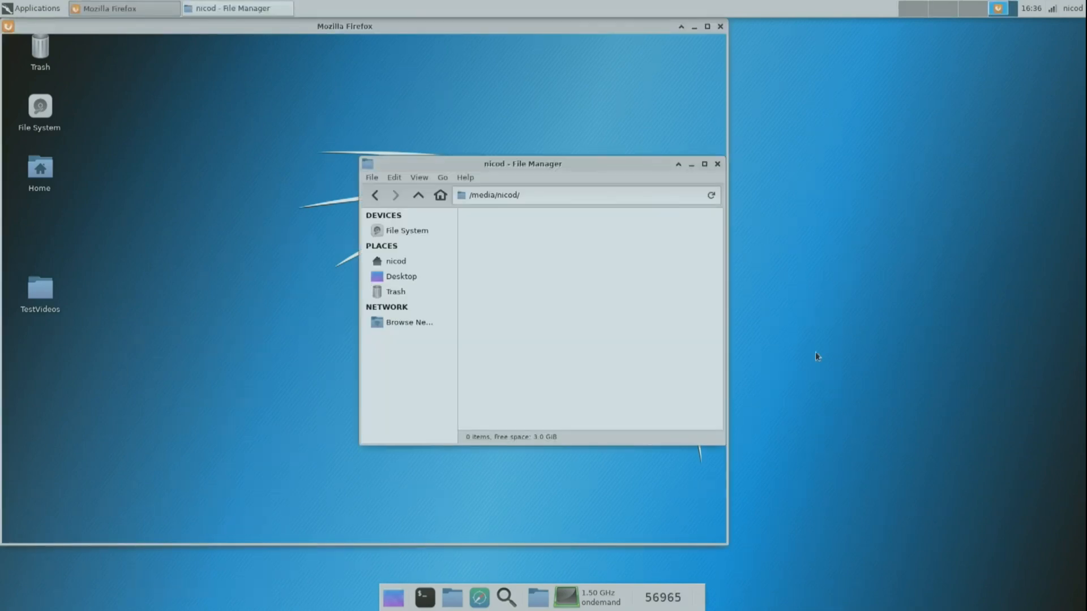
pyautogui.click(124, 7)
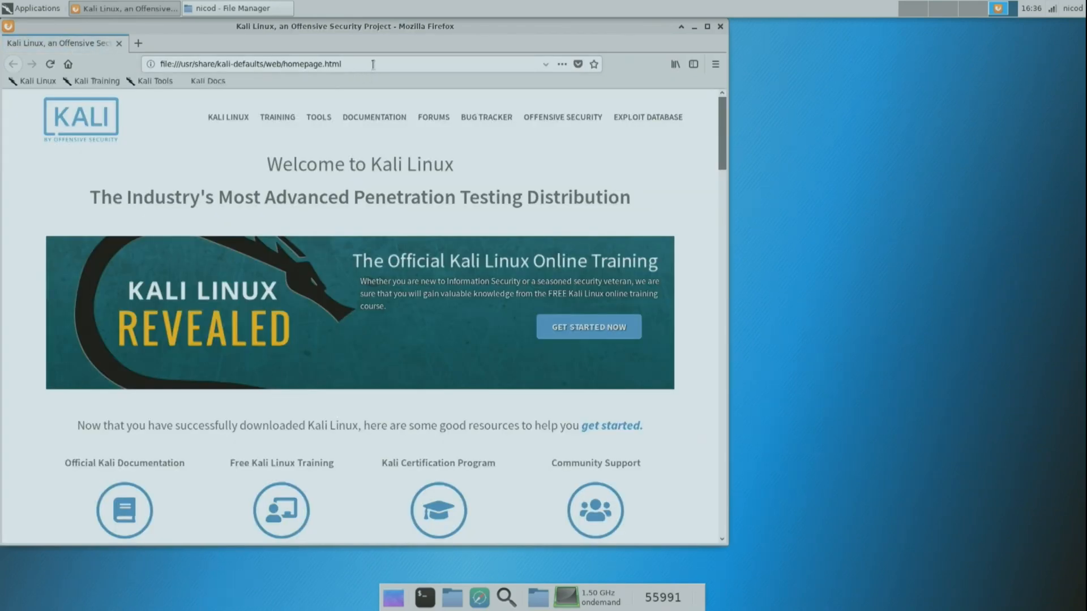
pyautogui.write('w')
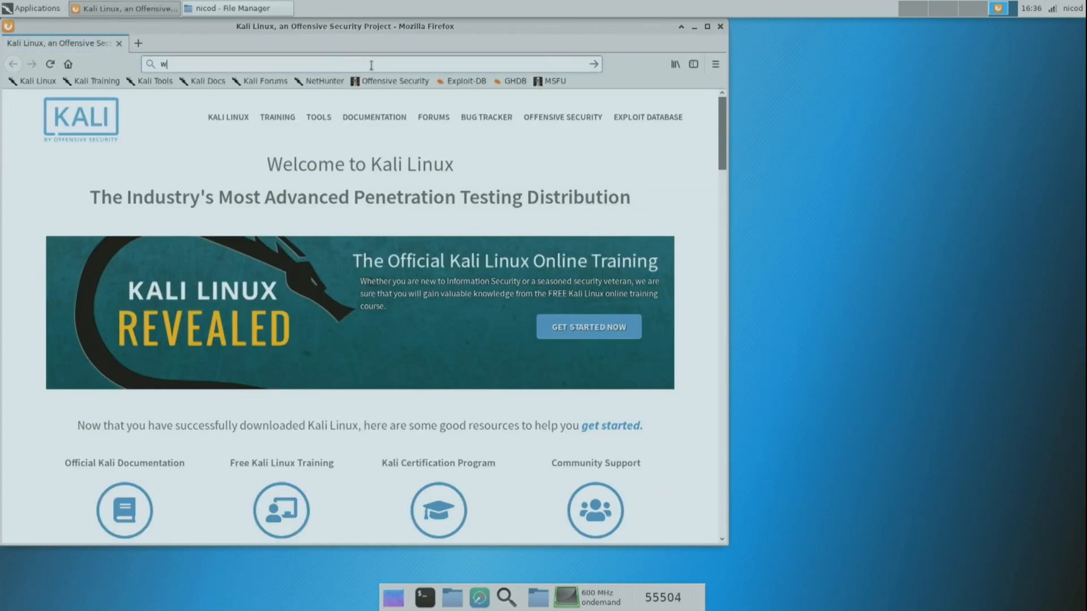
pyautogui.write('ww.youtube.com')
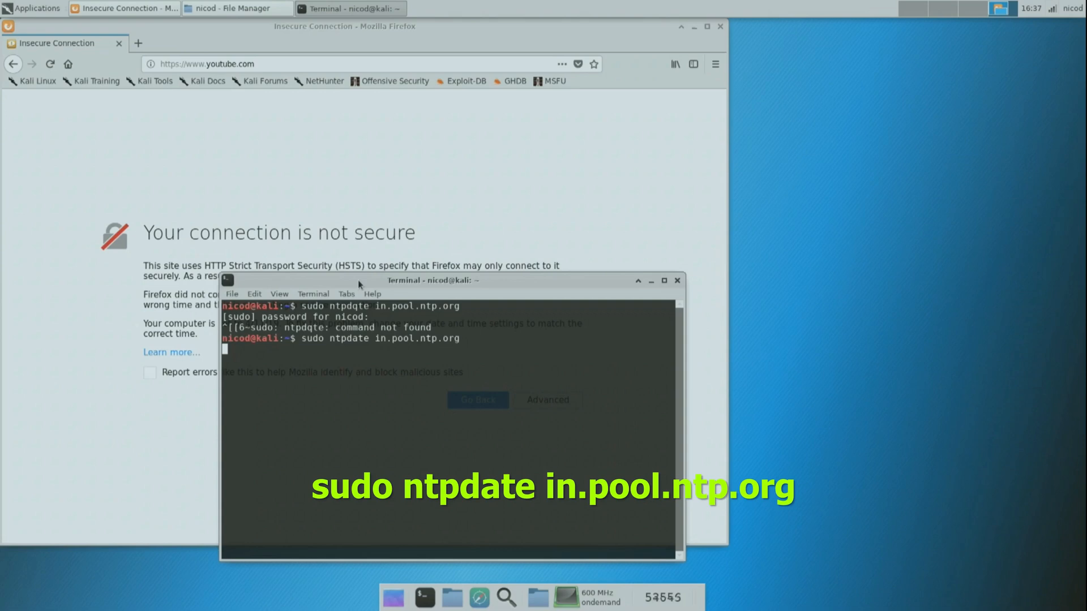
# Run sudo ntpdate in.pool.ntp.org to sync the system clock.
pyautogui.press('Return')
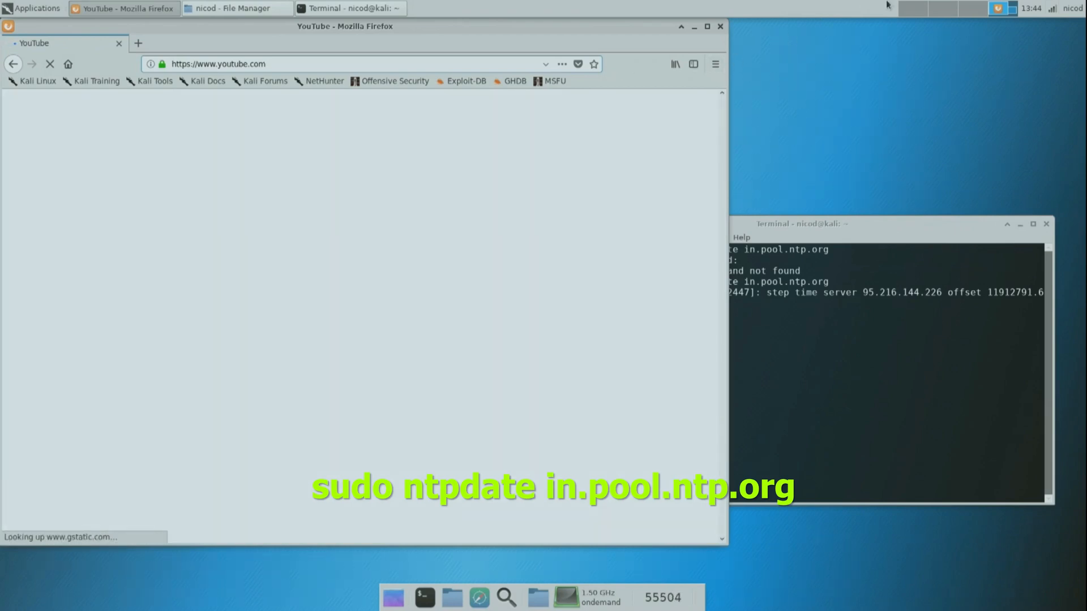
# Search YouTube for nicod and play 'How to build your own Armbian image' full screen.
pyautogui.write('nicod')
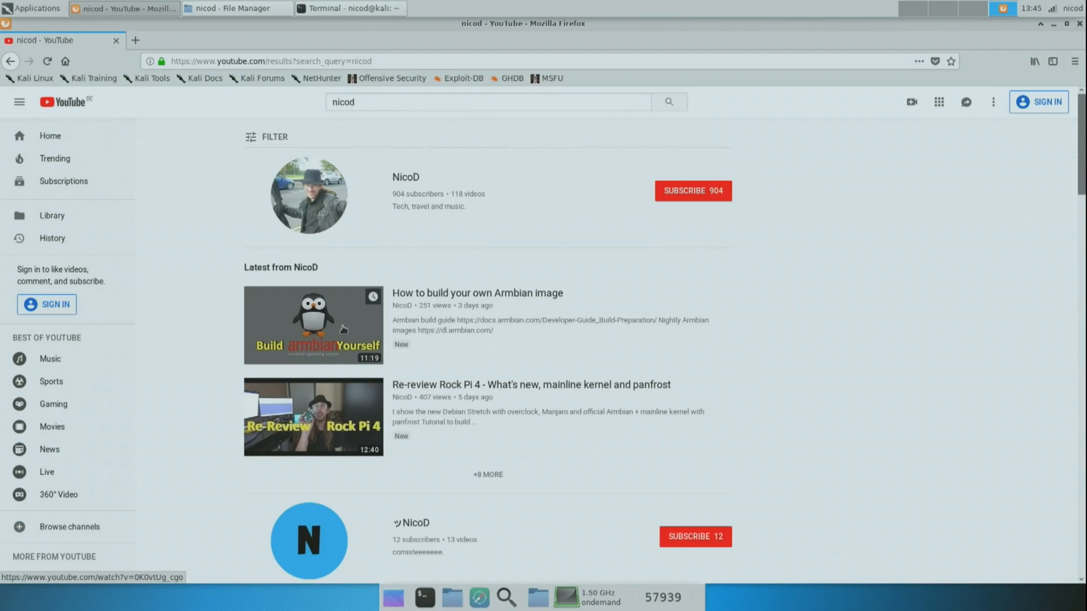
pyautogui.click(313, 325)
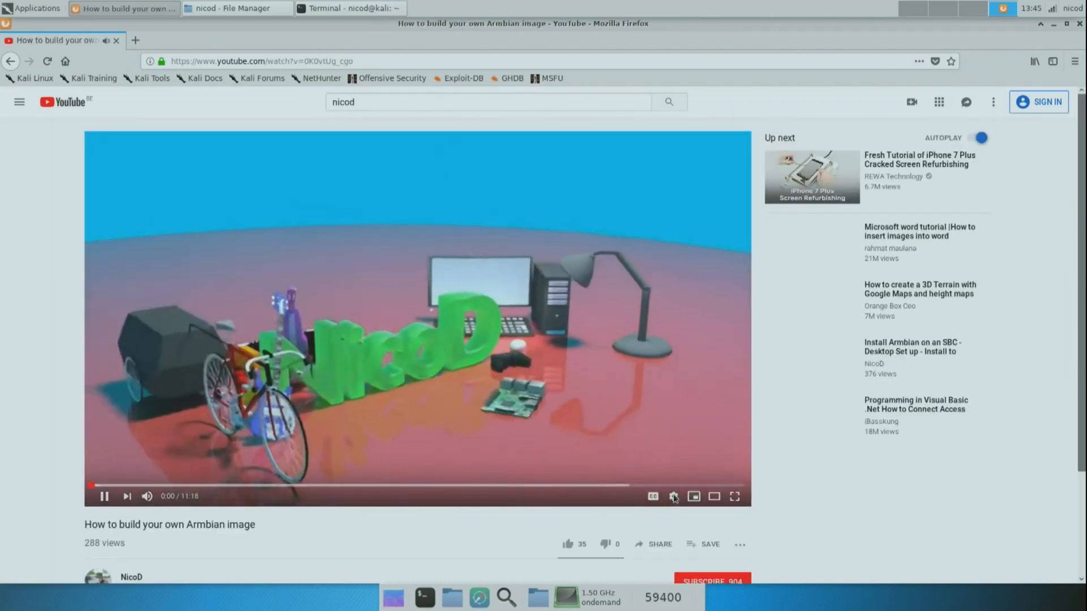
pyautogui.click(105, 497)
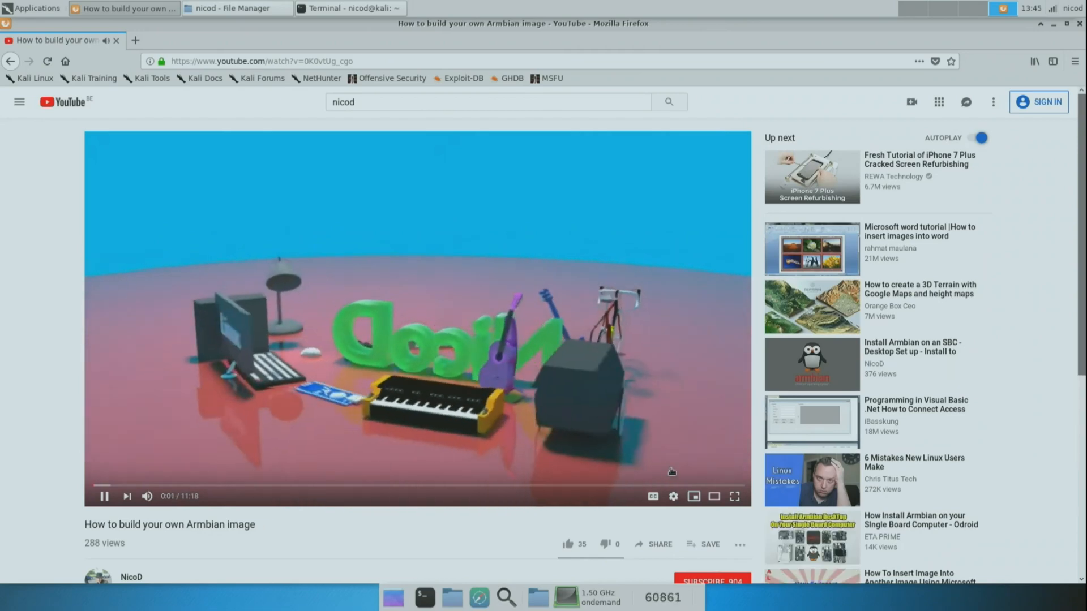
pyautogui.click(673, 497)
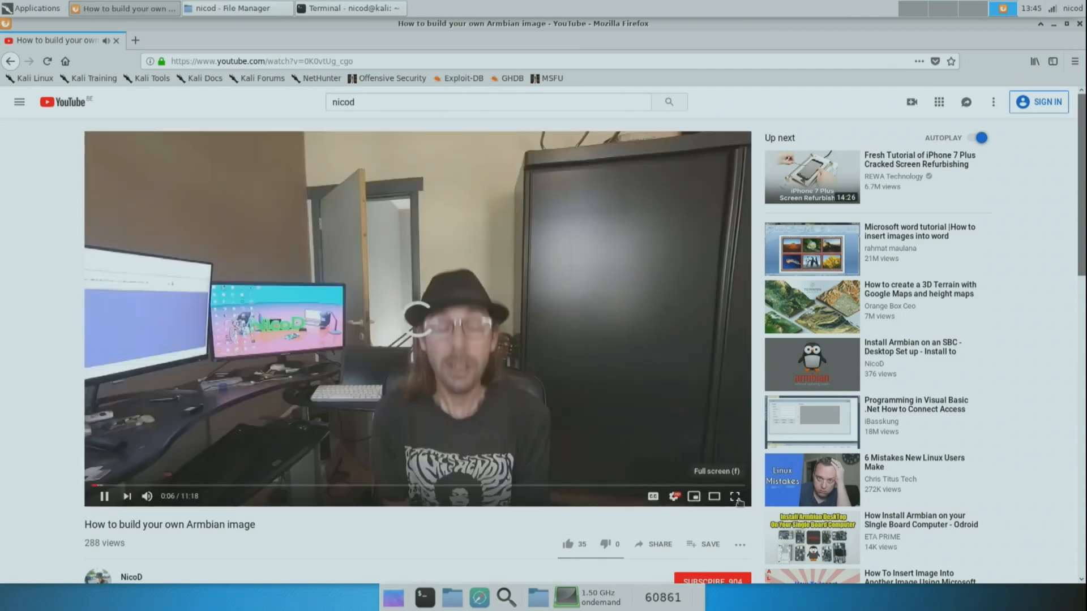
pyautogui.click(733, 497)
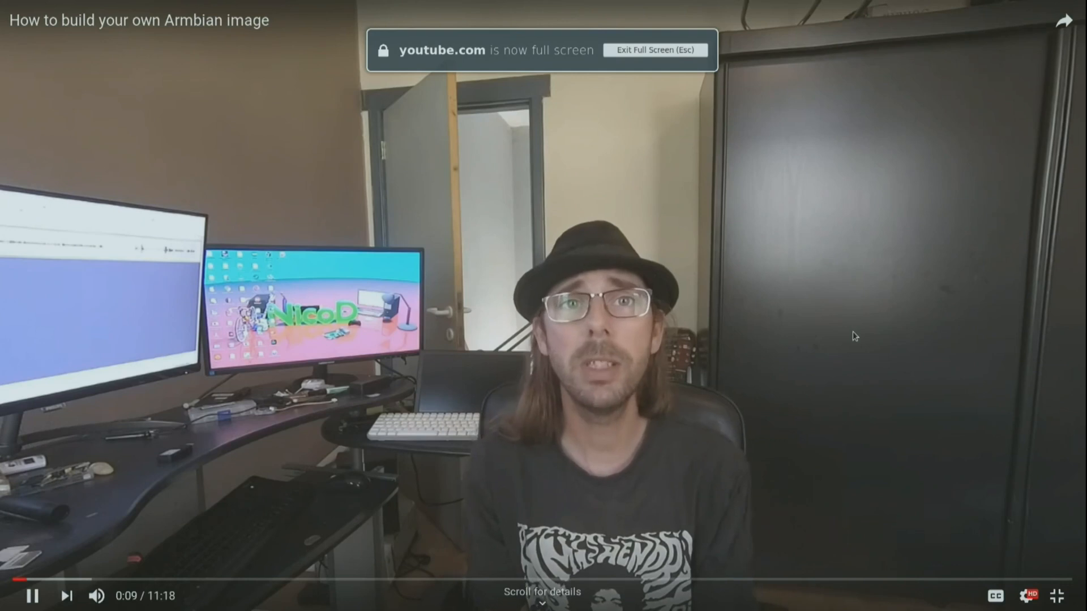
# Show the stats-for-nerds overlay and dismiss the Terms of Service notice.
pyautogui.rightClick(855, 336)
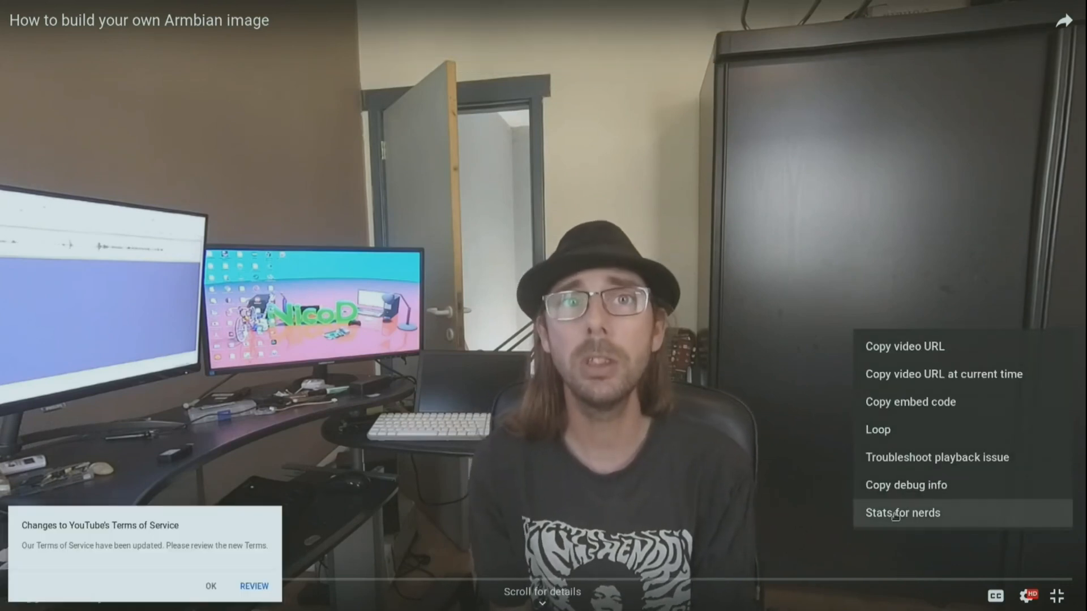
pyautogui.click(902, 512)
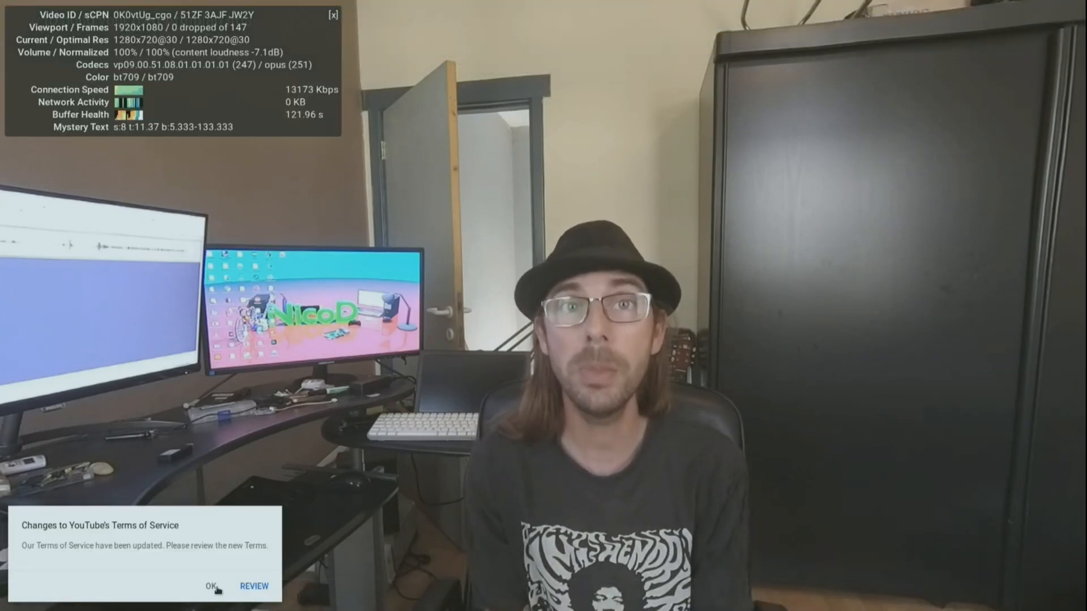
pyautogui.click(211, 586)
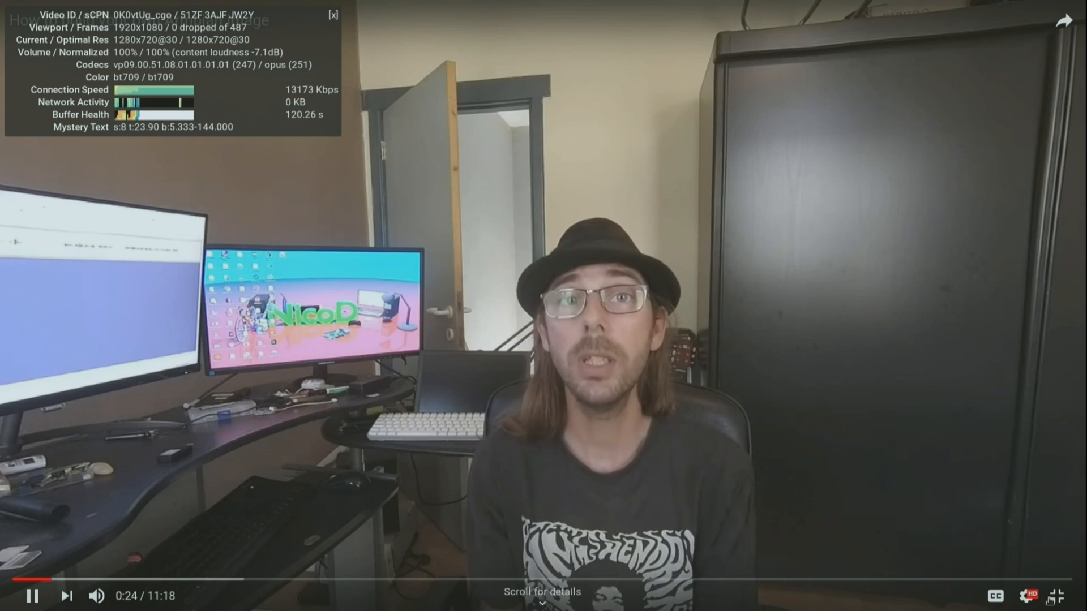
# Switch the video's playback quality to 1440p.
pyautogui.click(1048, 596)
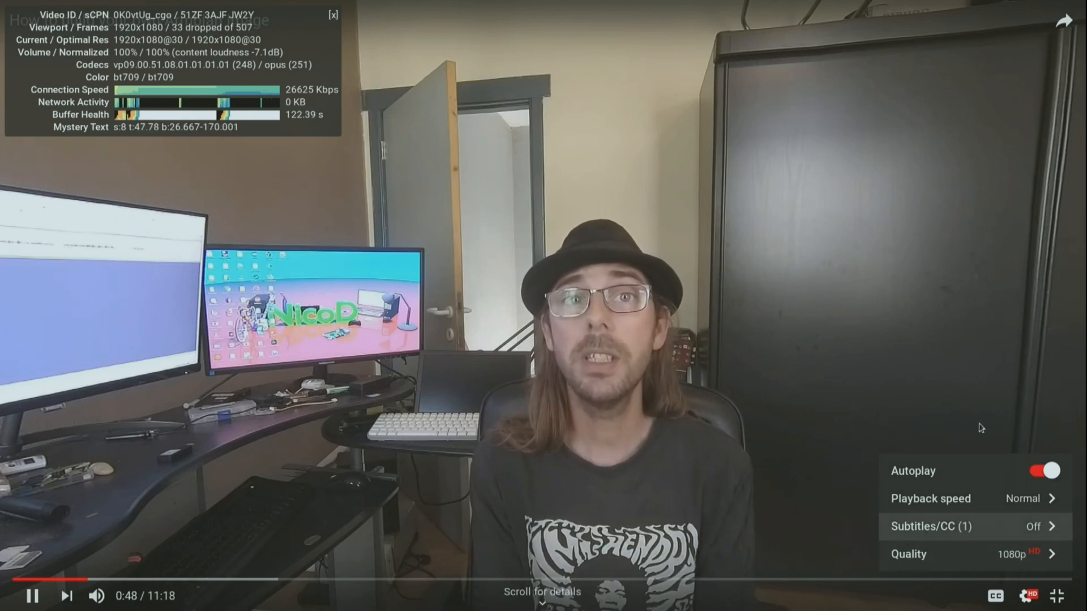
pyautogui.click(908, 554)
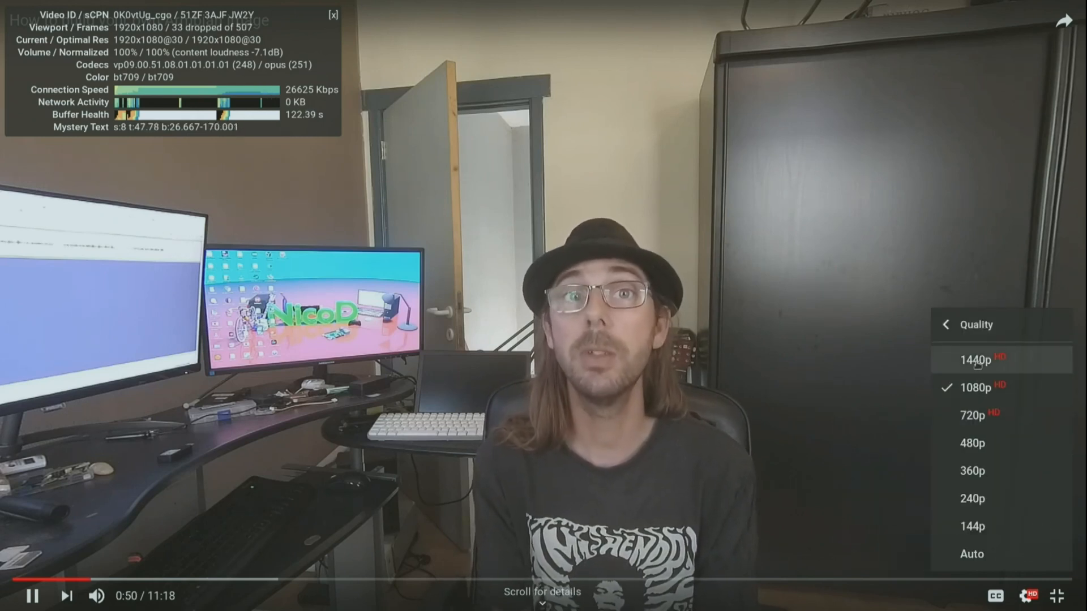
pyautogui.click(973, 360)
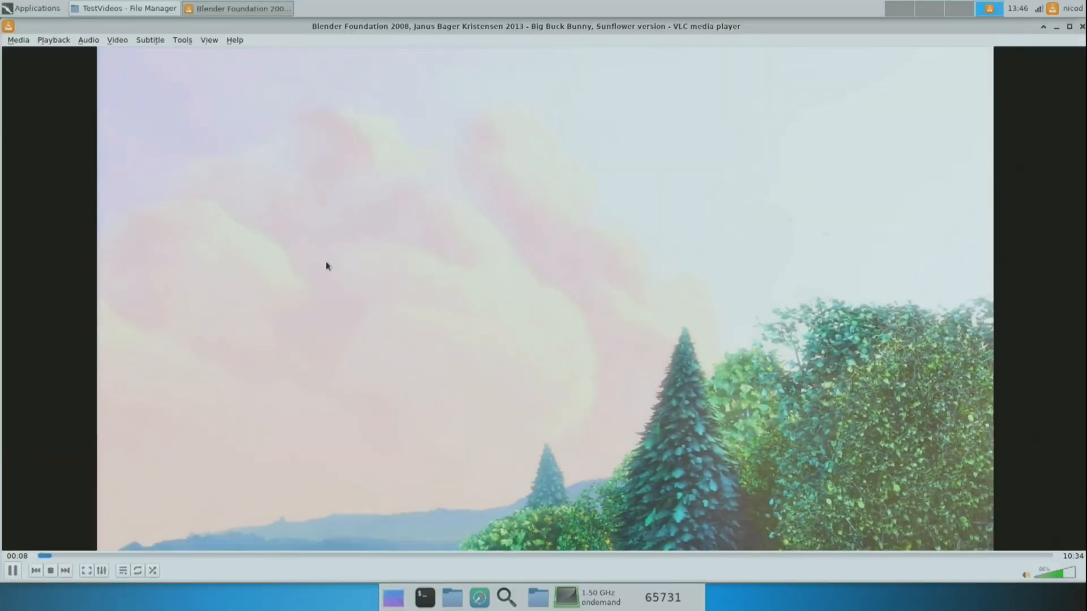
# Set VLC's video output to X11 video output (XCB) in Preferences and save.
pyautogui.click(182, 40)
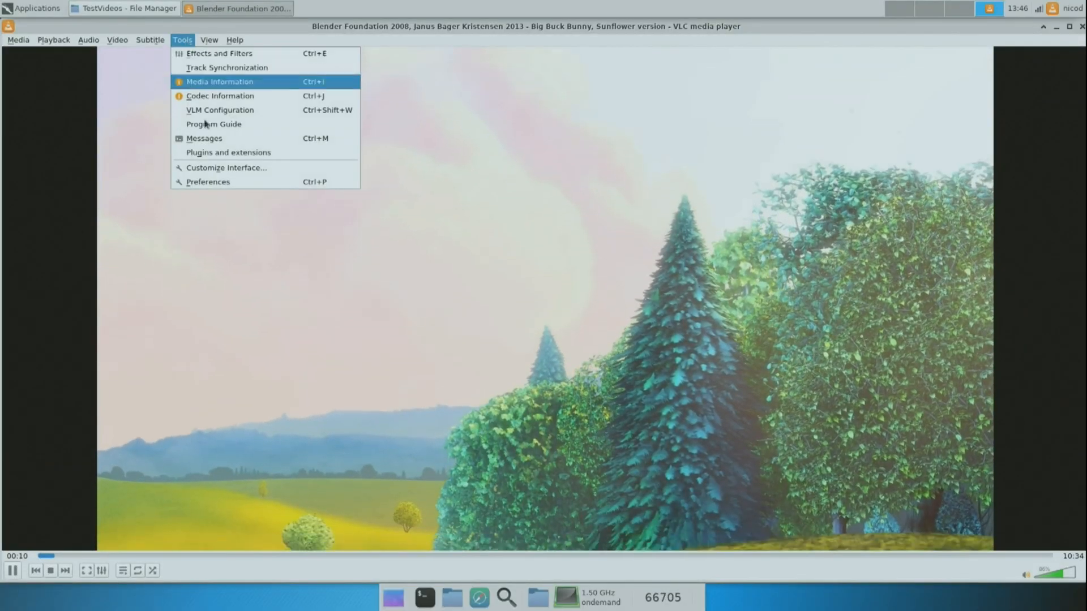
pyautogui.click(207, 181)
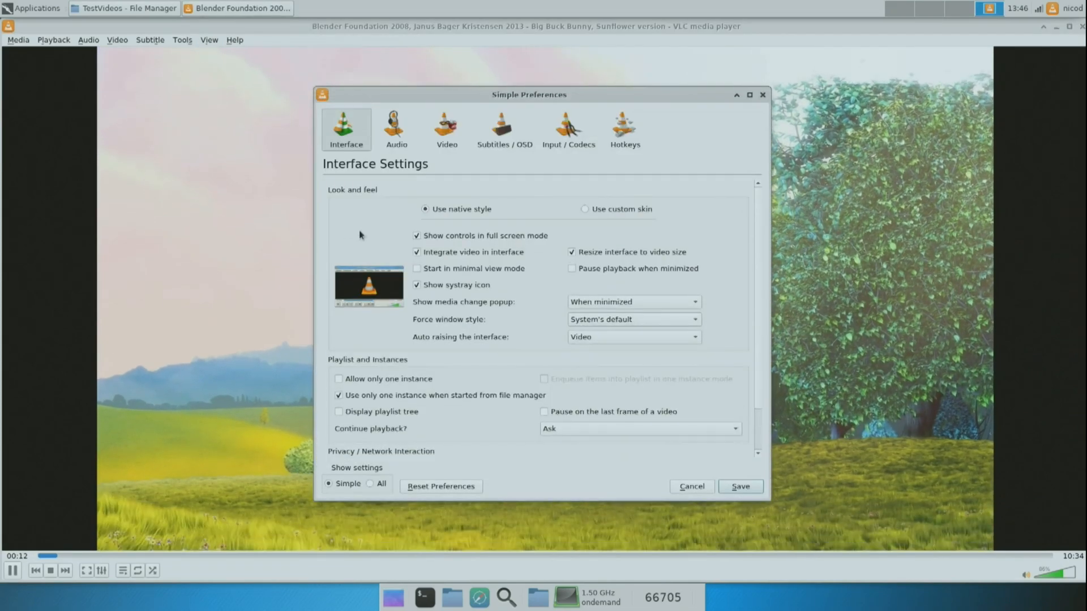
pyautogui.click(447, 129)
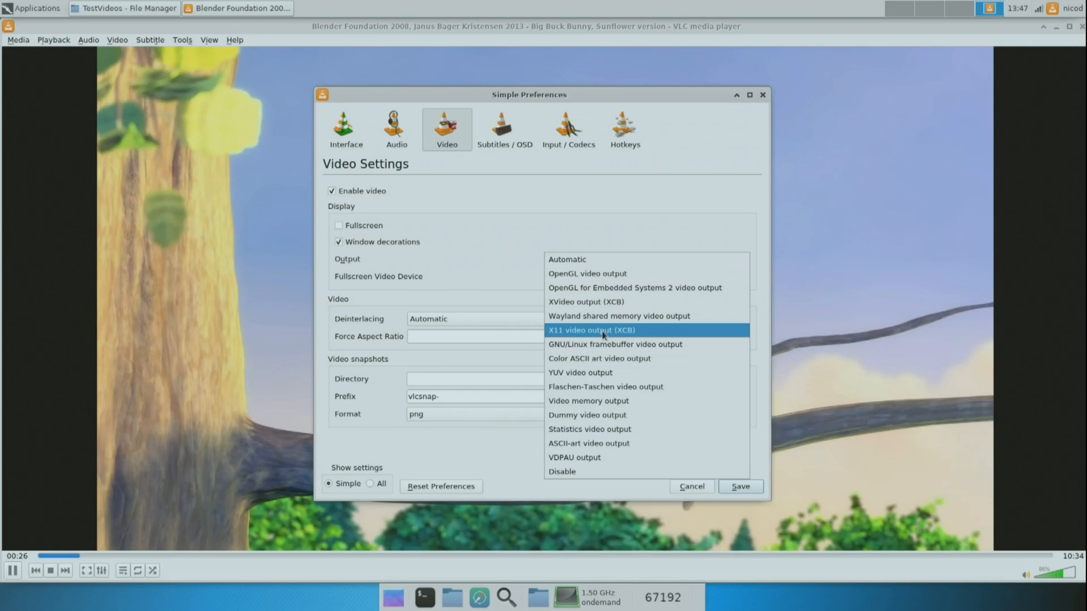
pyautogui.click(591, 330)
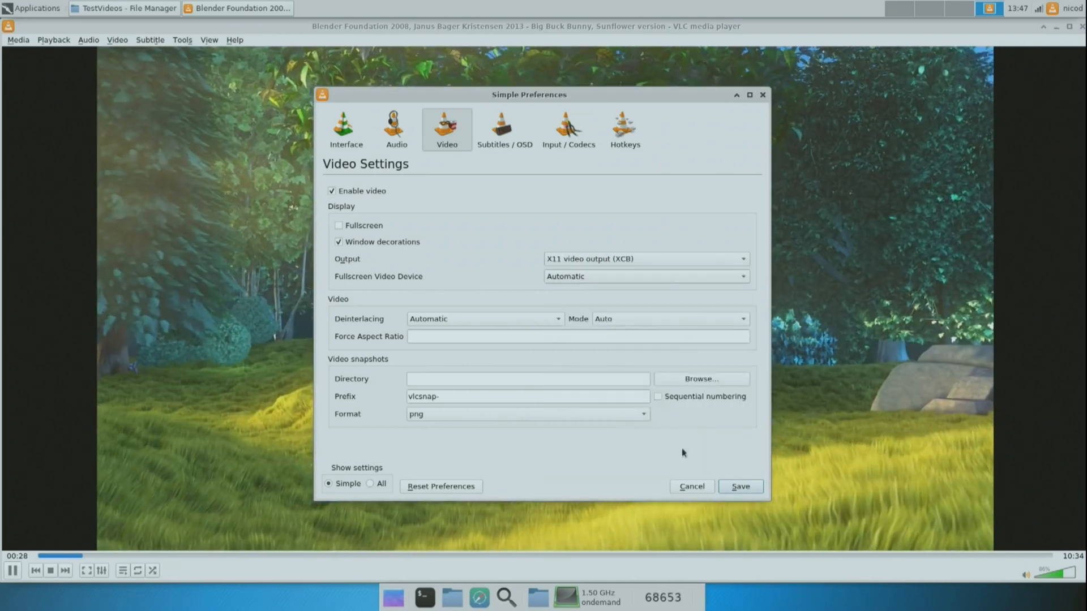
pyautogui.click(739, 486)
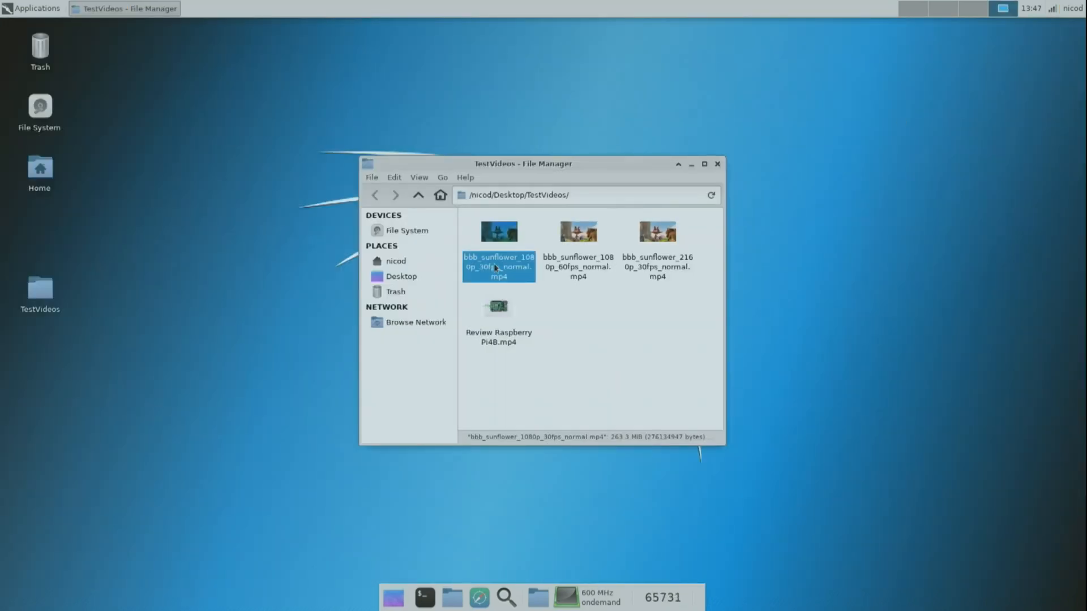
# Play bbb_sunflower_1080p_30fps_normal.mp4 full screen in VLC, then close the player.
pyautogui.doubleClick(498, 249)
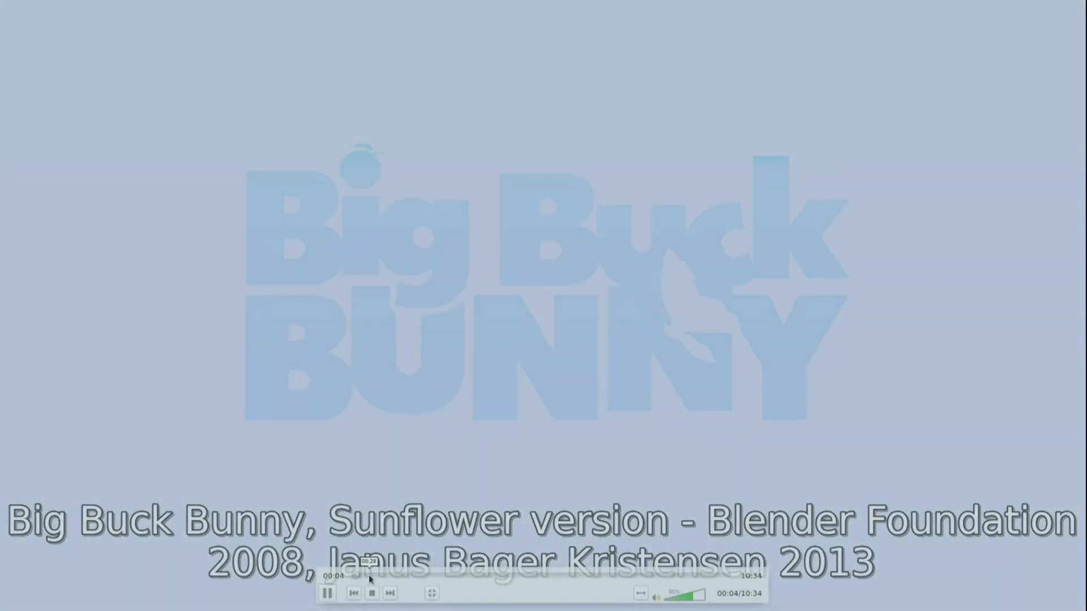
pyautogui.click(33, 9)
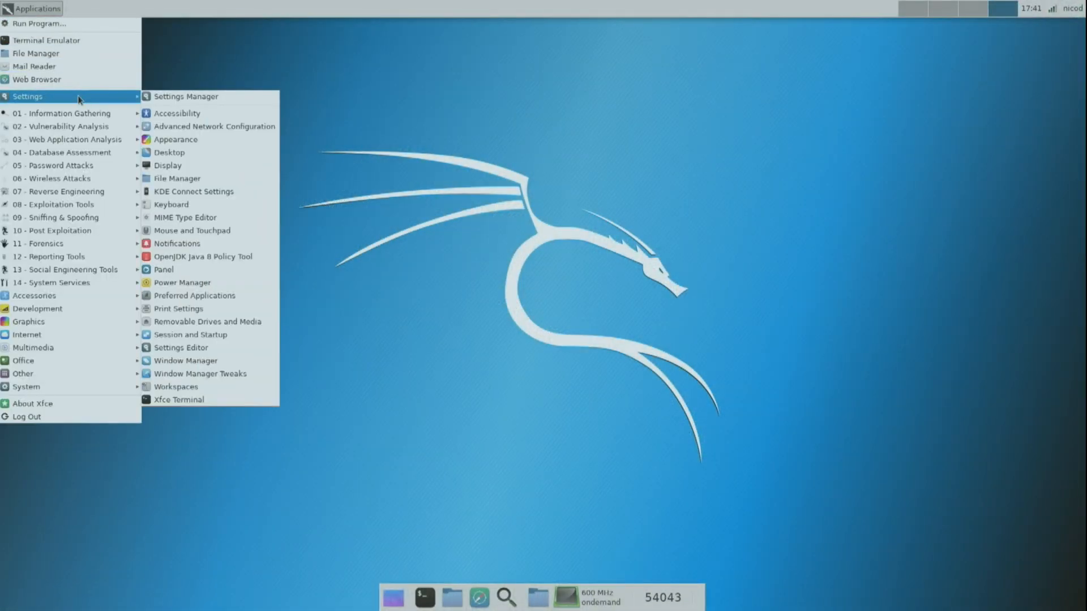
pyautogui.moveTo(178, 400)
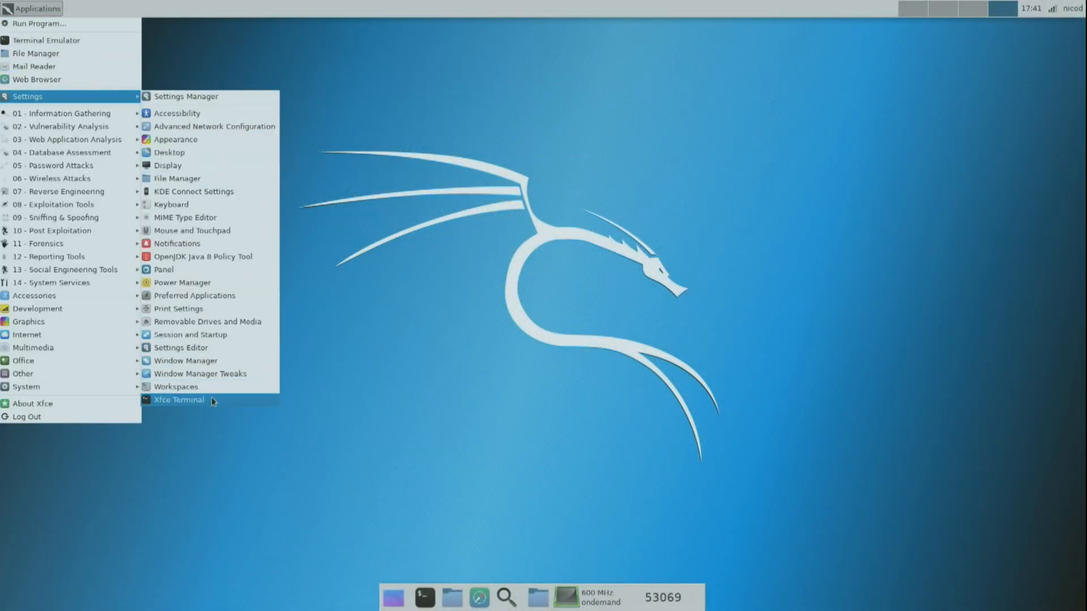
pyautogui.moveTo(62, 126)
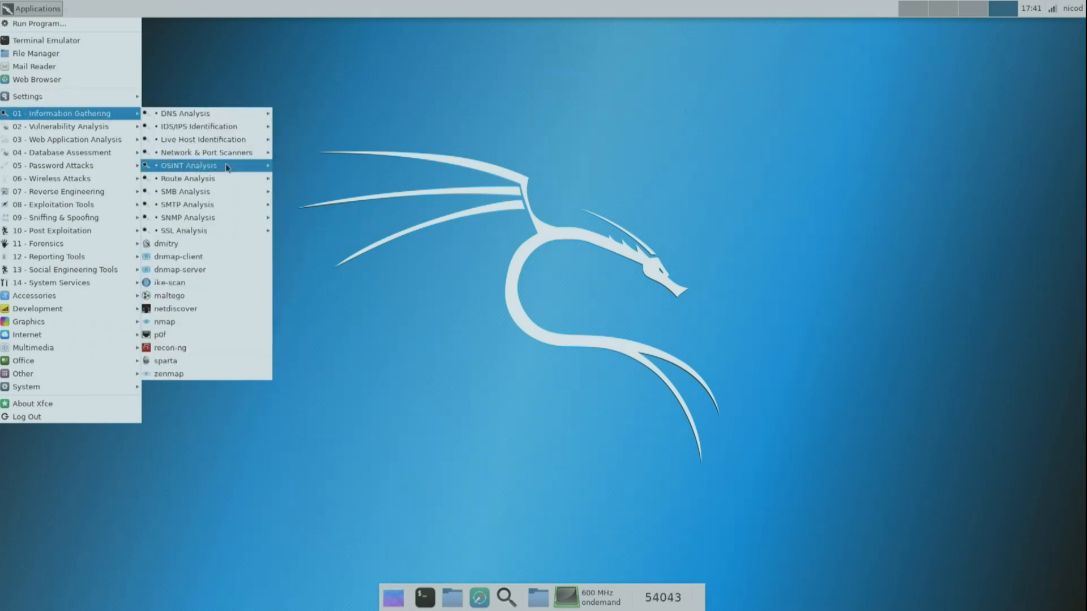
pyautogui.moveTo(161, 334)
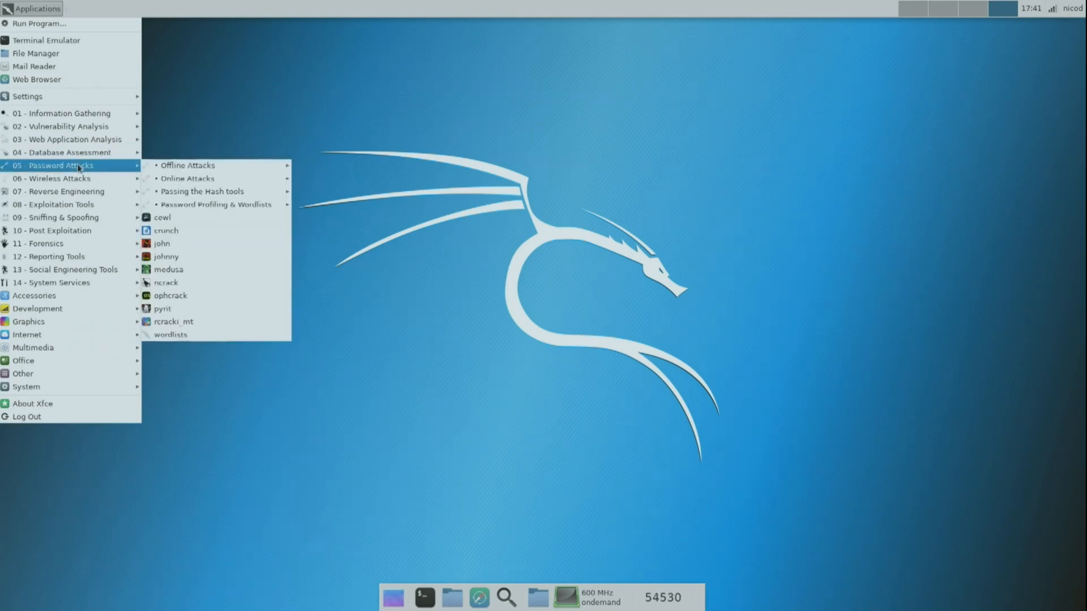
pyautogui.moveTo(58, 192)
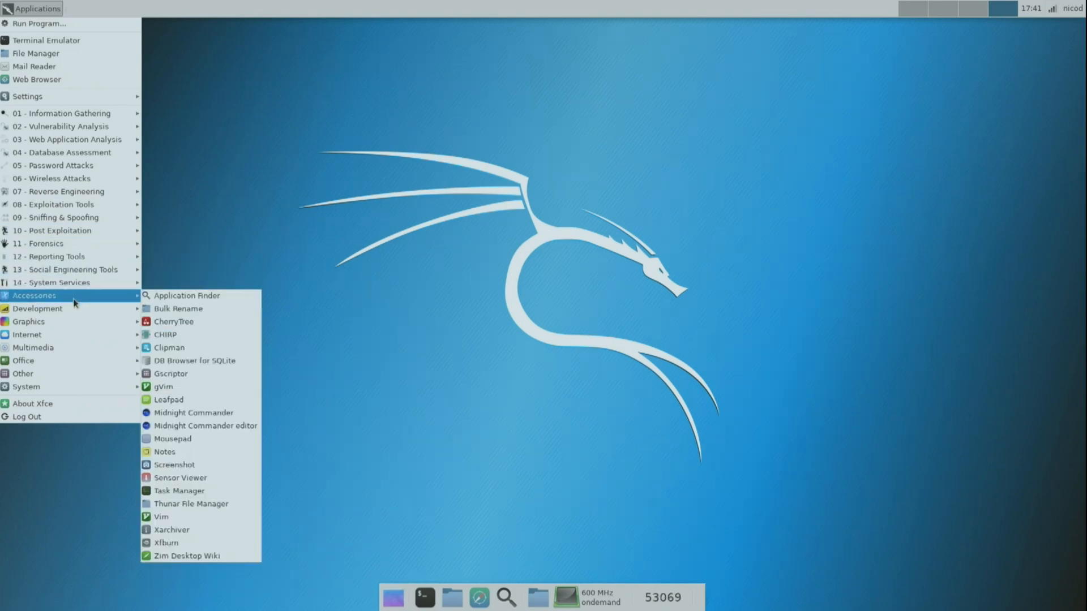
pyautogui.moveTo(90, 303)
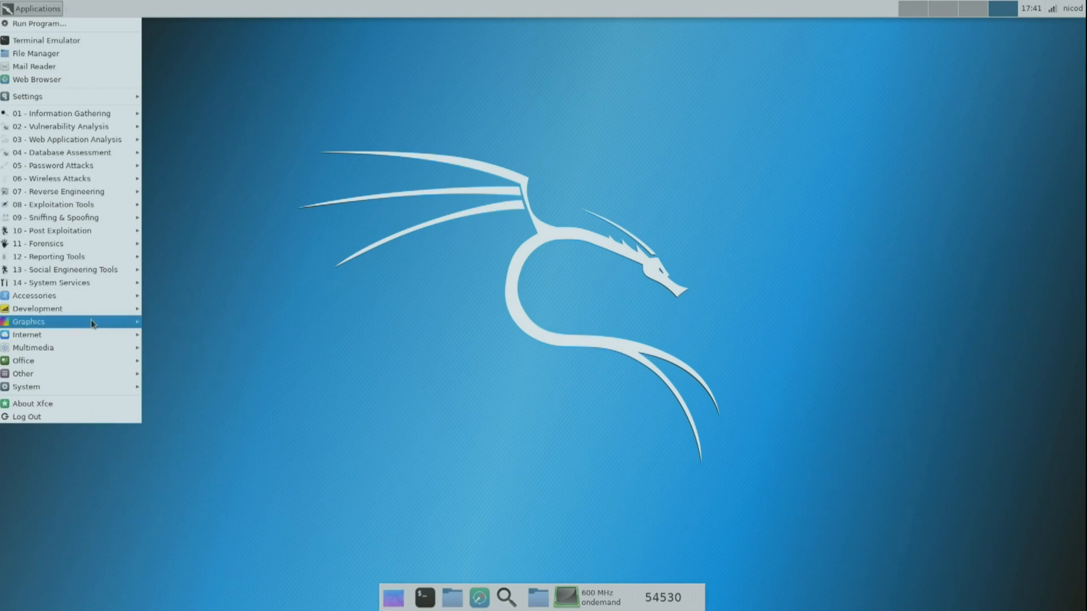
pyautogui.moveTo(27, 334)
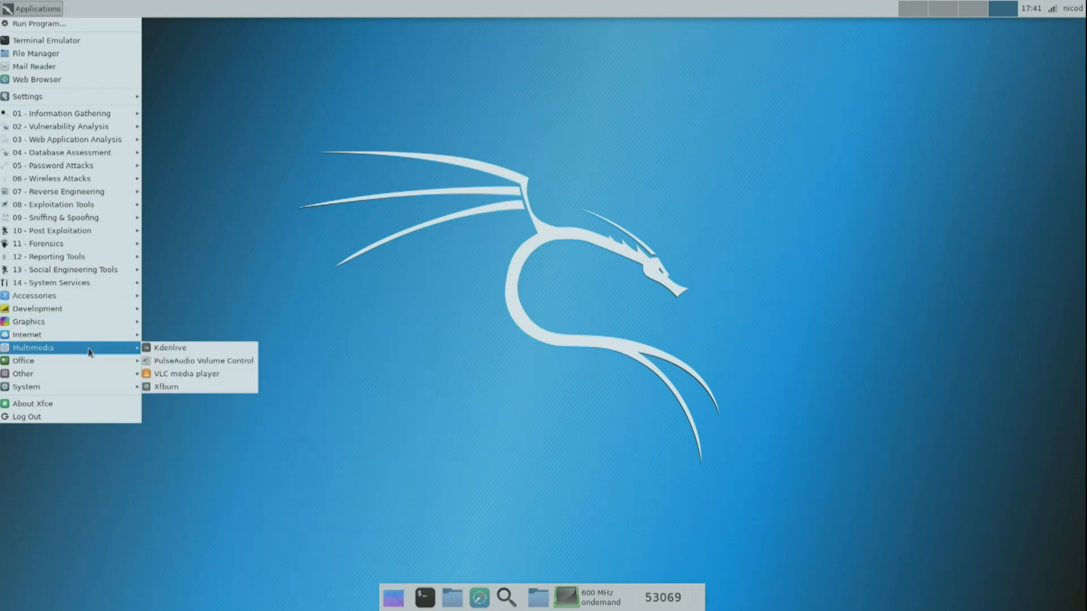
pyautogui.moveTo(55, 373)
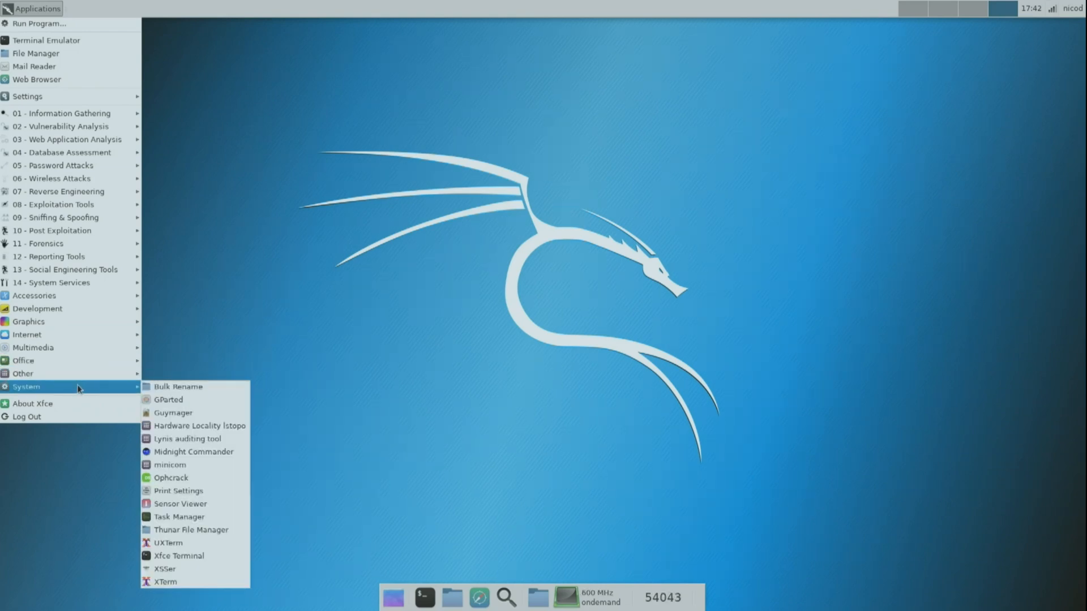
pyautogui.moveTo(311, 272)
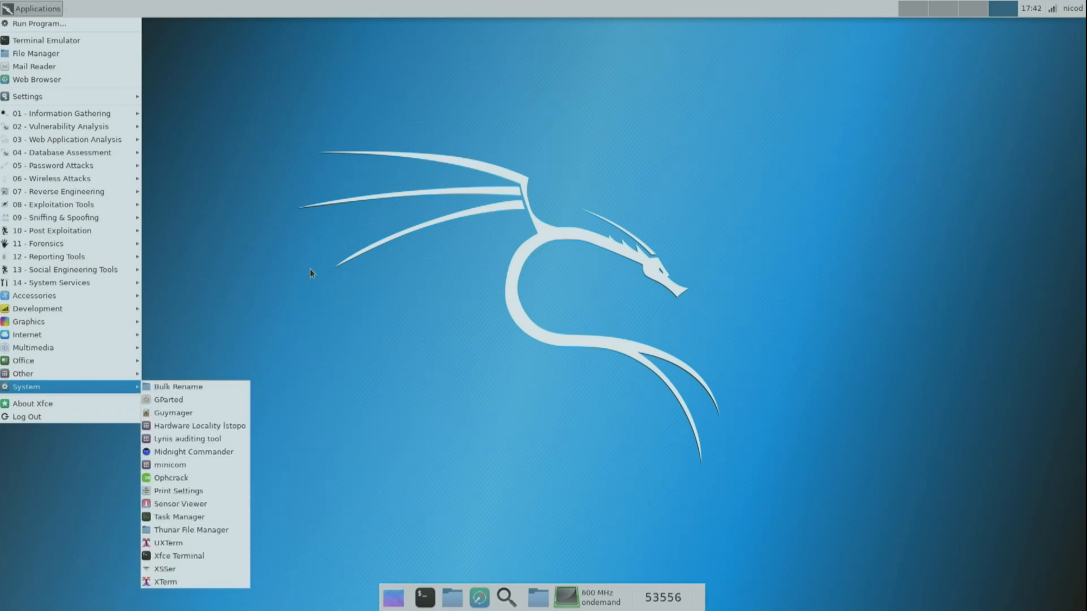